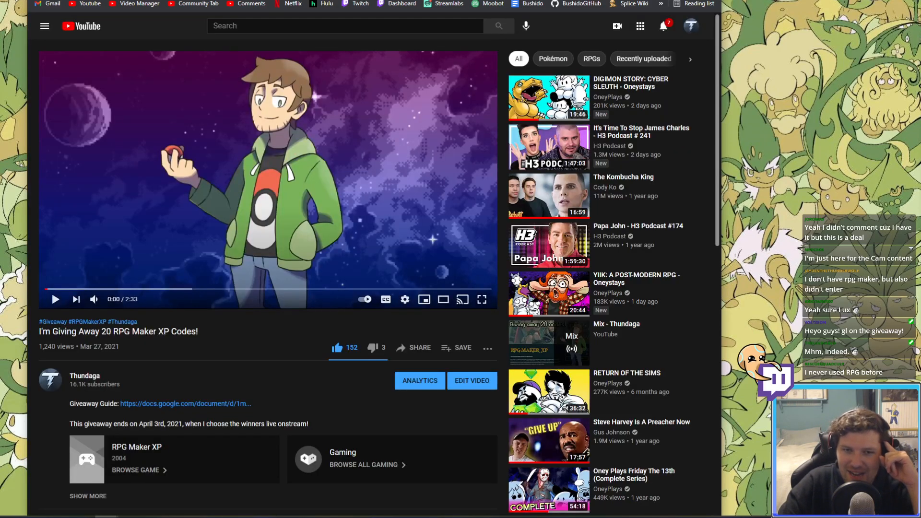
Step: Scroll the giveaway video page, then head to commentpicker.com's YouTube Random Comment Picker
scroll("down", 3)
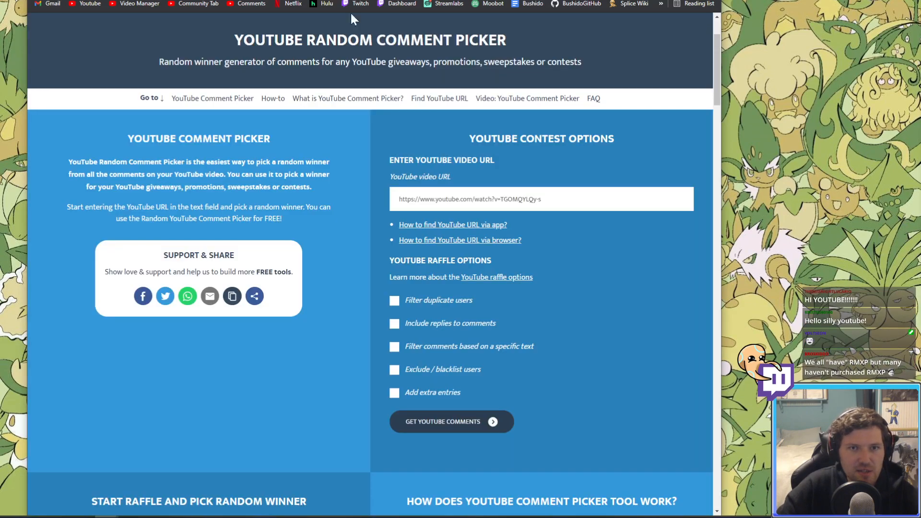
Step: Load comments for youtube.com/watch?v=qLtYOffRgsQ with duplicate users filtered, giving 176
left_click(541, 199)
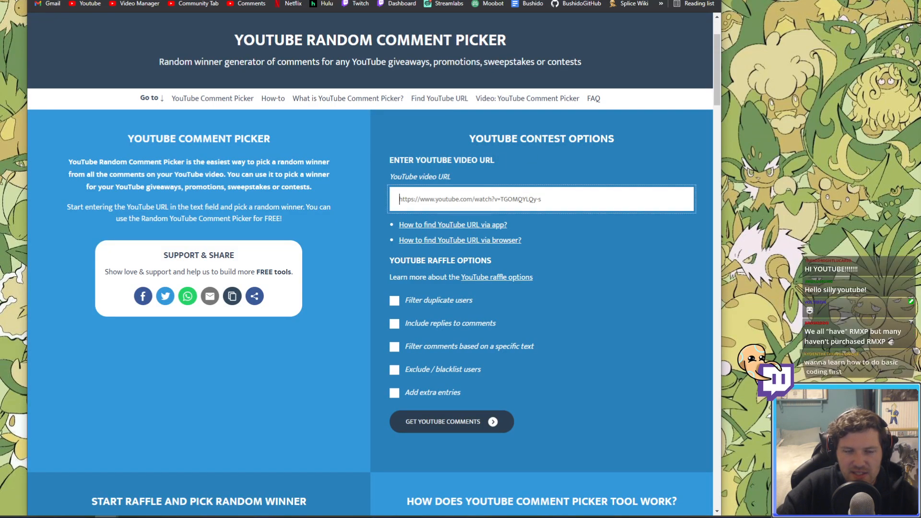
type("https://www.youtube.com/watch?v=qLtYOffRgsQ")
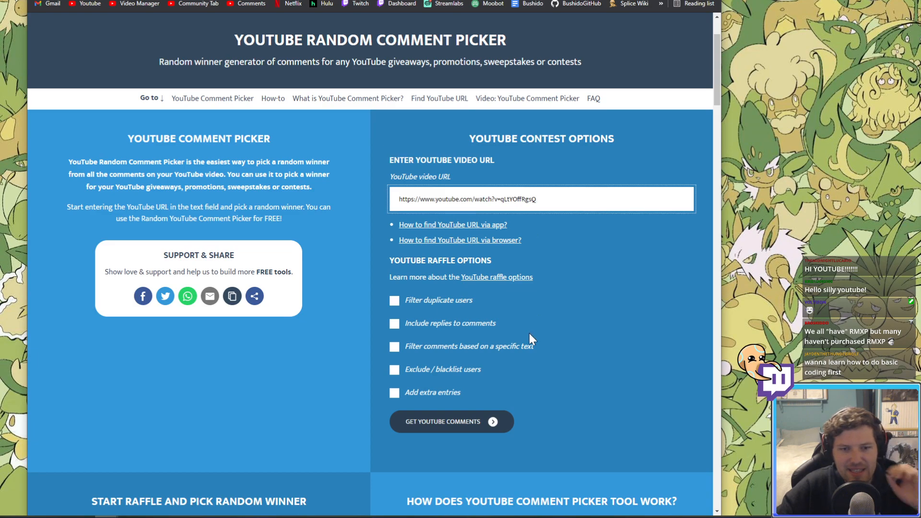
left_click(394, 300)
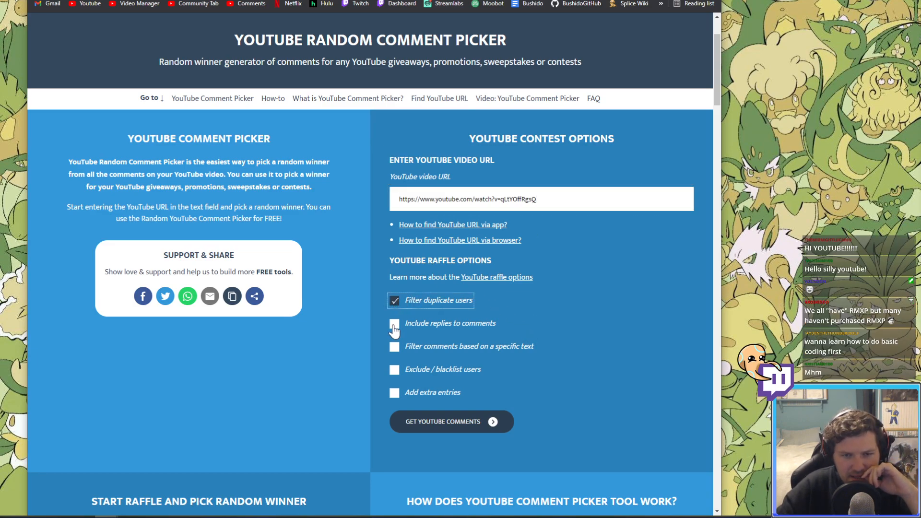
mouse_move(363, 360)
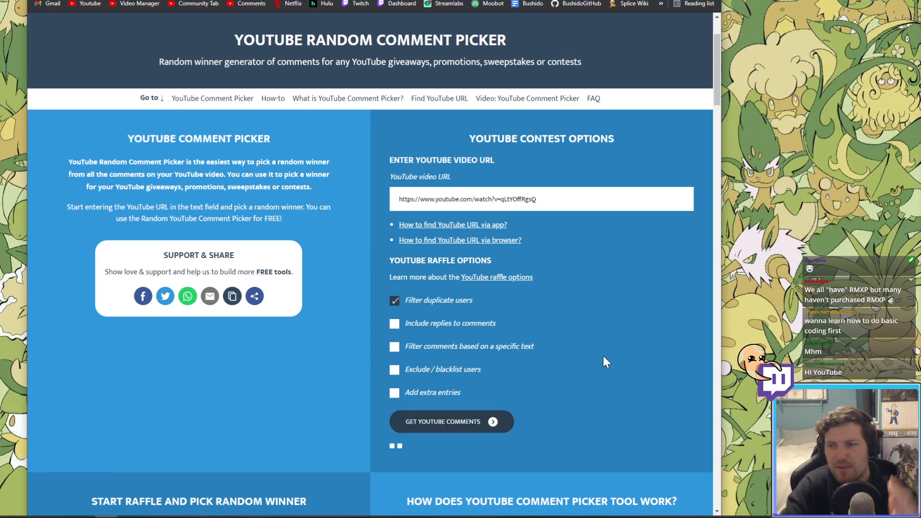
left_click(450, 421)
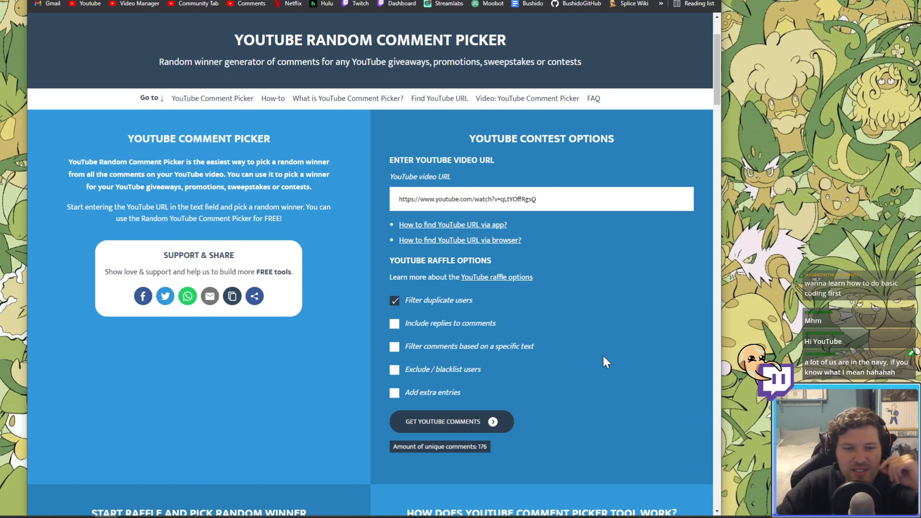
scroll("down", 3)
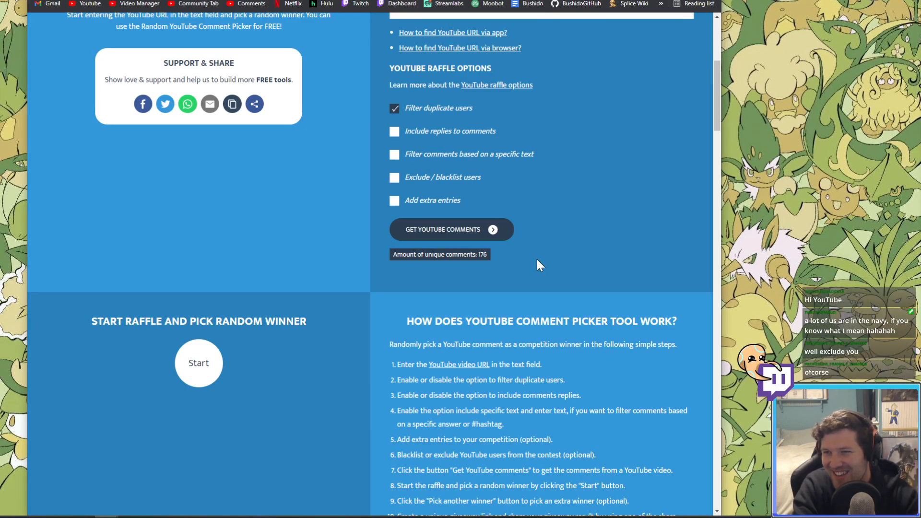
scroll("down", 3)
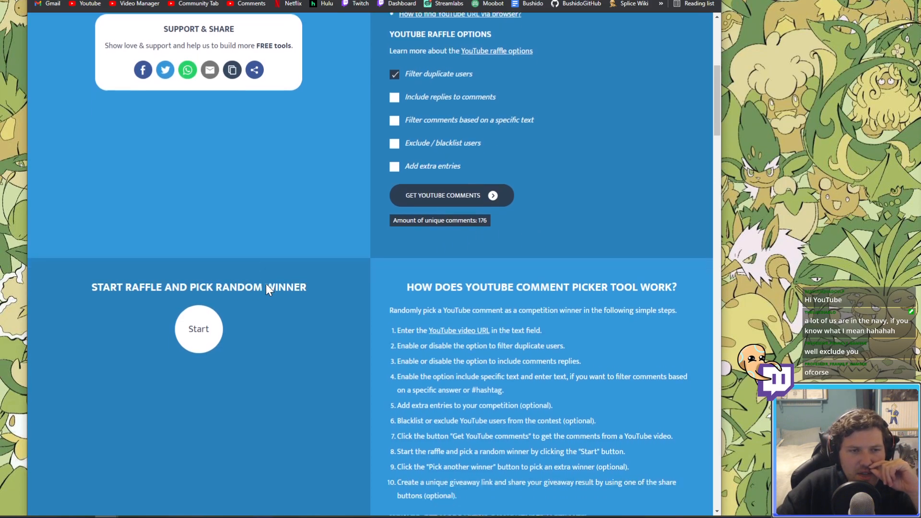
scroll("down", 3)
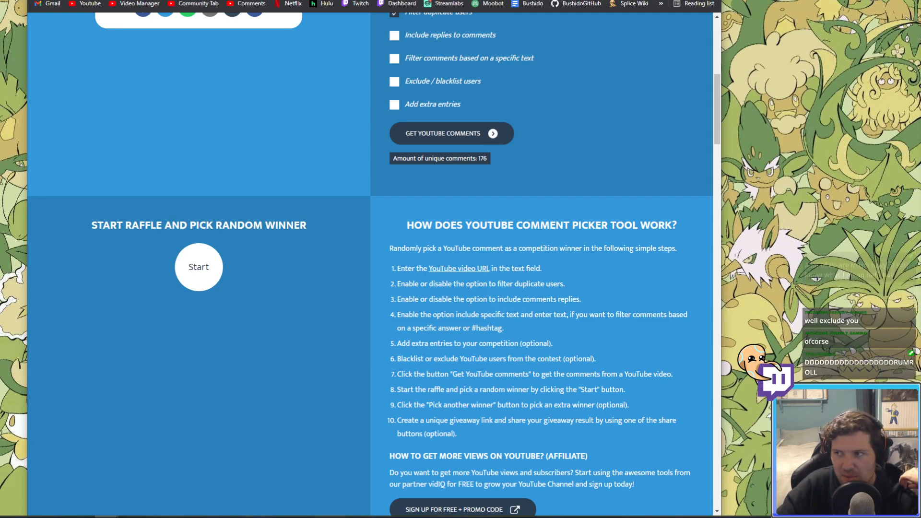
left_click(199, 267)
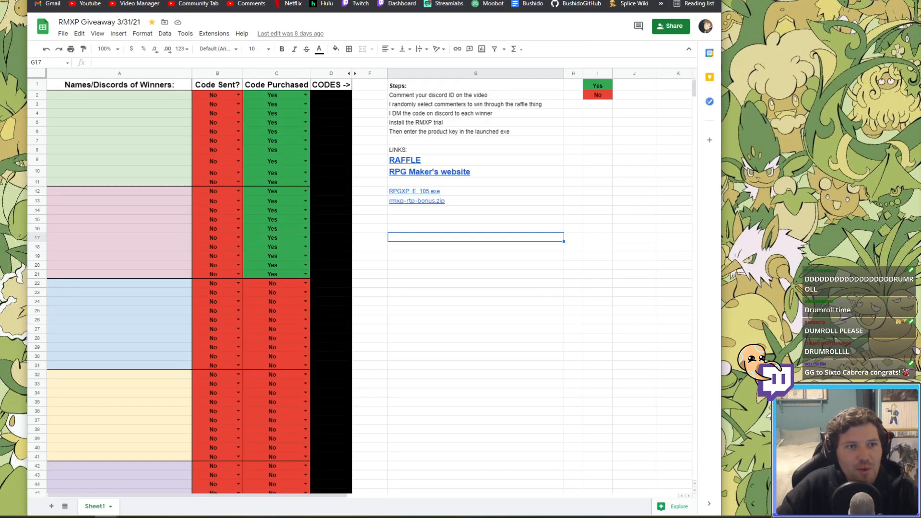
type("Thesixgod#0290")
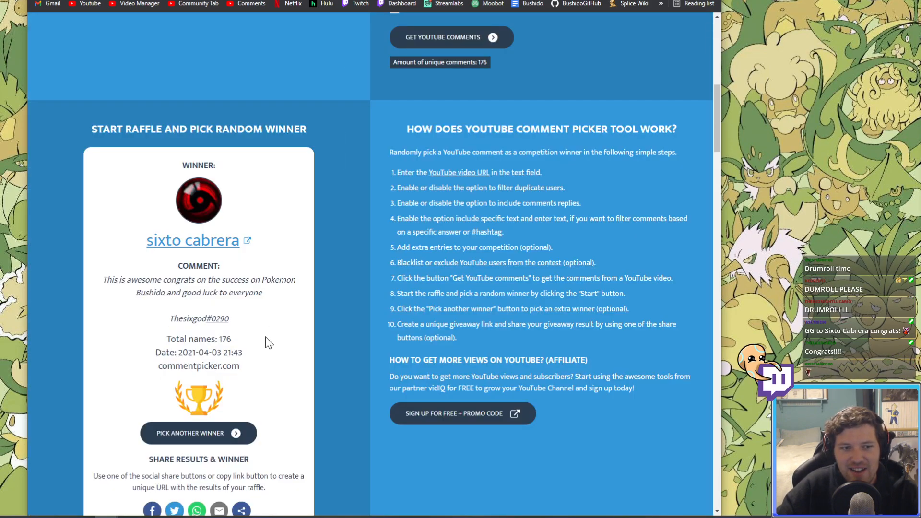
scroll("down", 3)
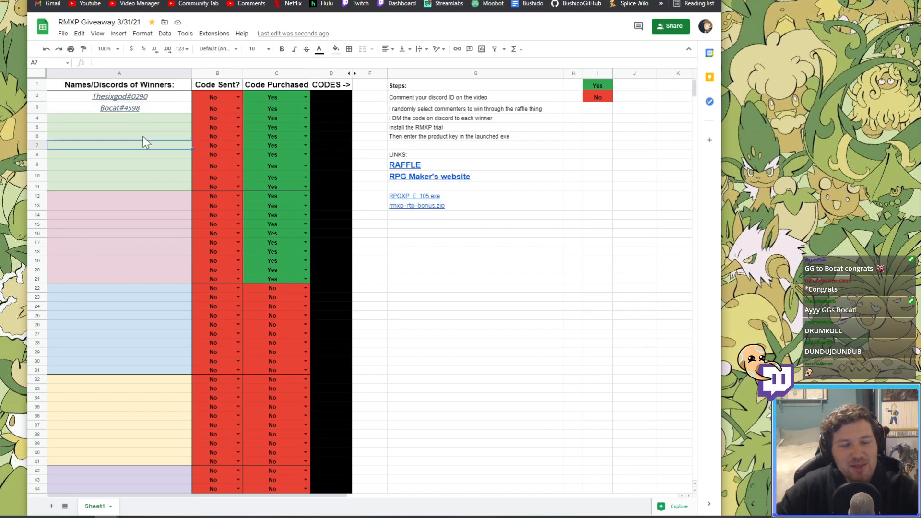
left_click(119, 118)
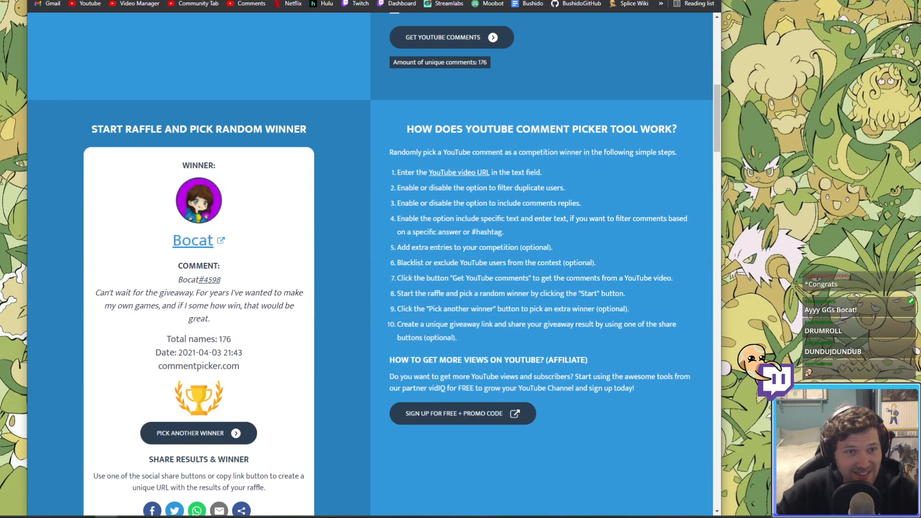
scroll("down", 3)
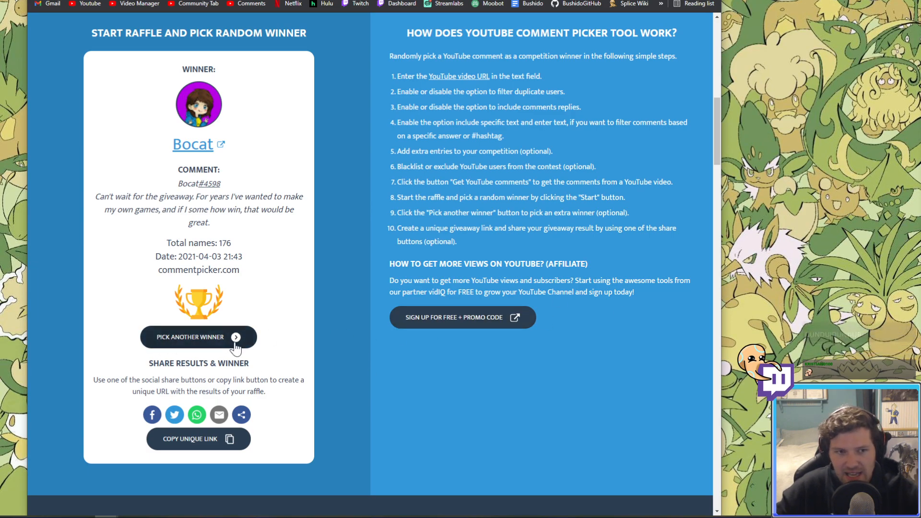
left_click(198, 337)
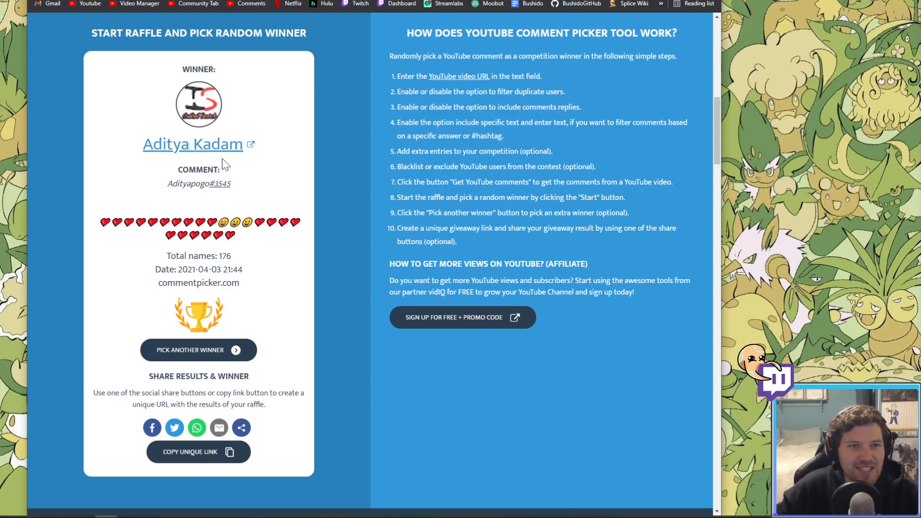
double_click(193, 183)
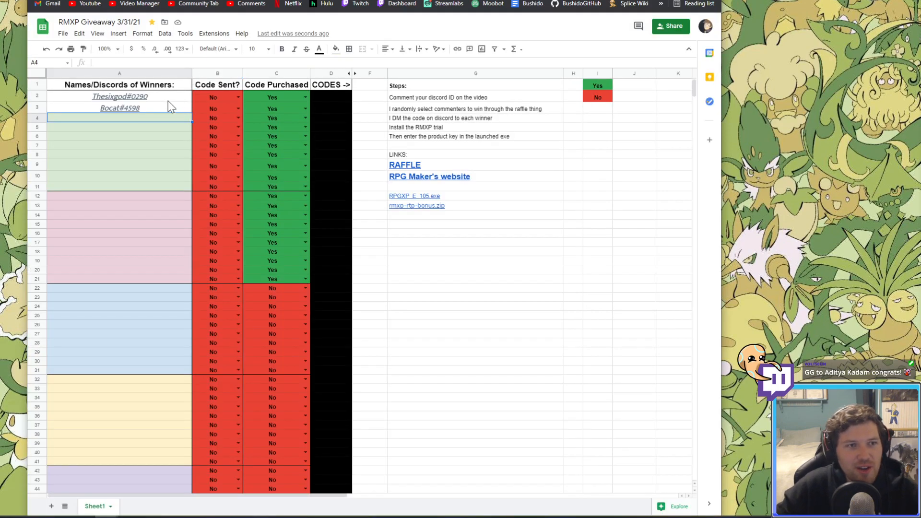
type("Adityapogo#3545")
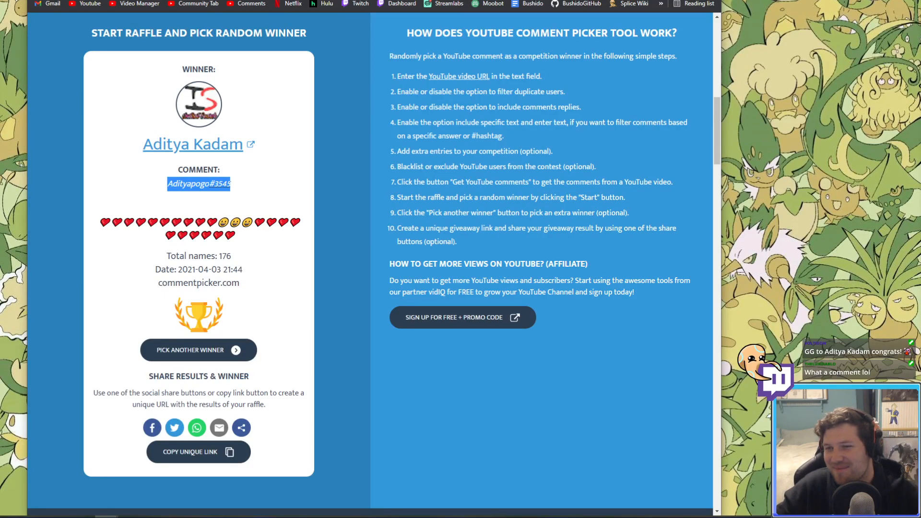
left_click(347, 167)
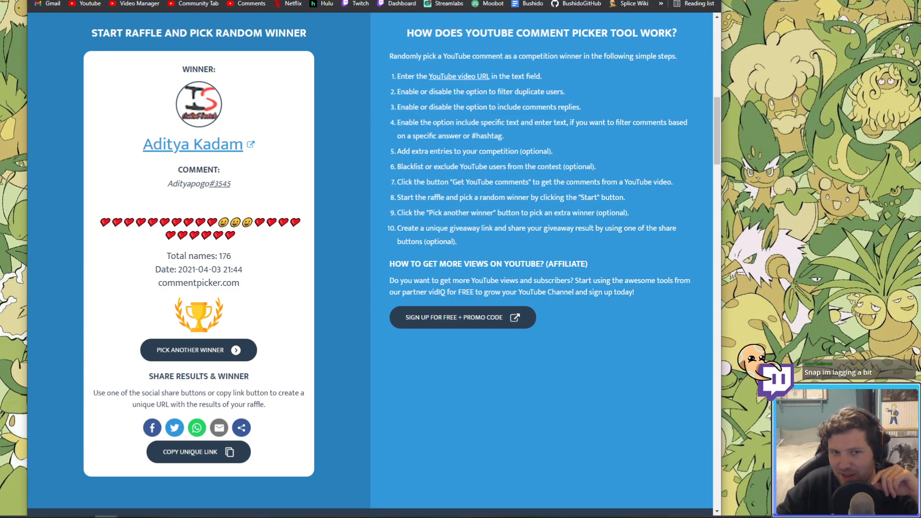
left_click(198, 349)
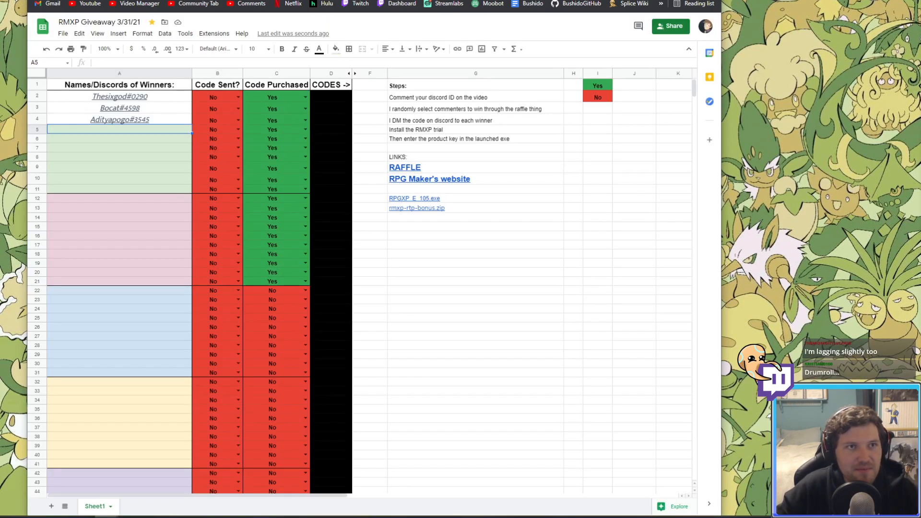
type("LucasTheWeeb#6394")
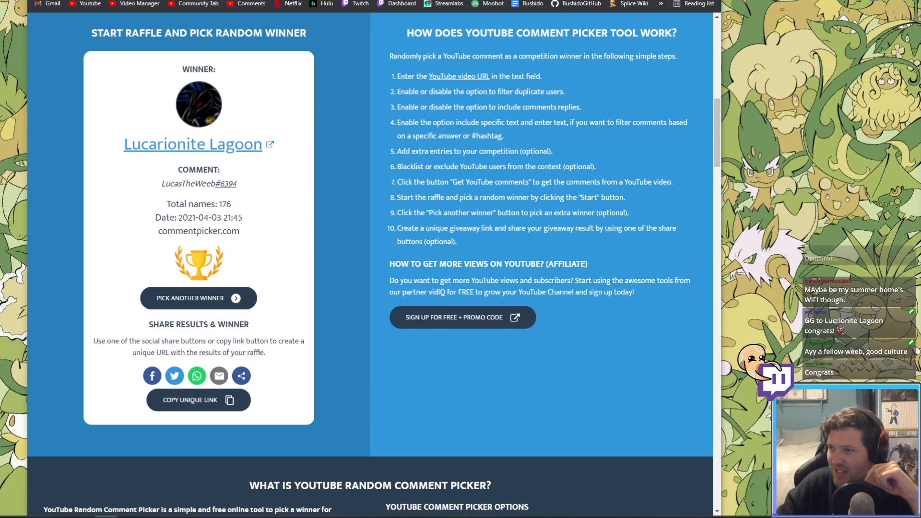
left_click(198, 298)
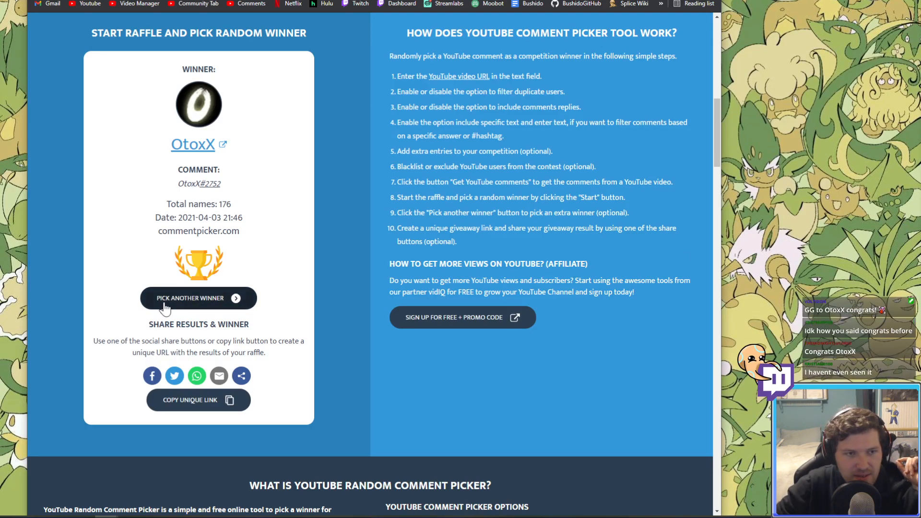
left_click(198, 298)
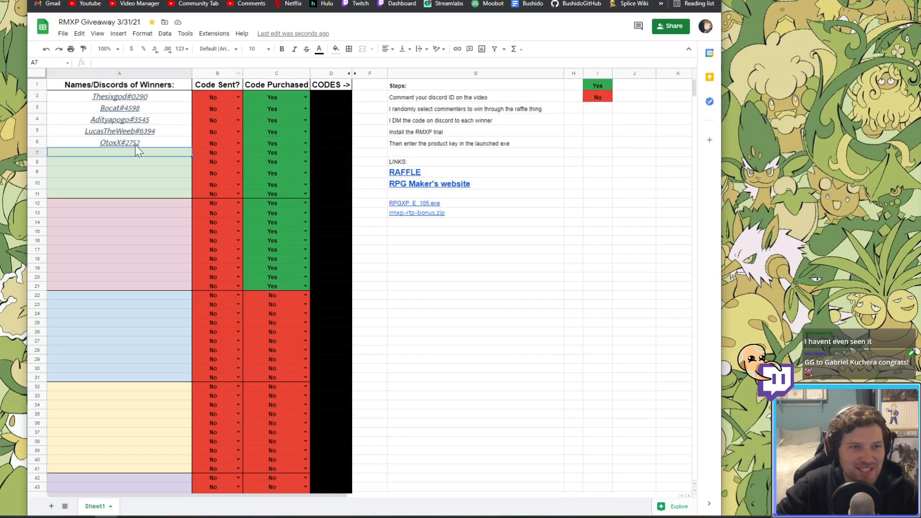
type("Gark778#5893")
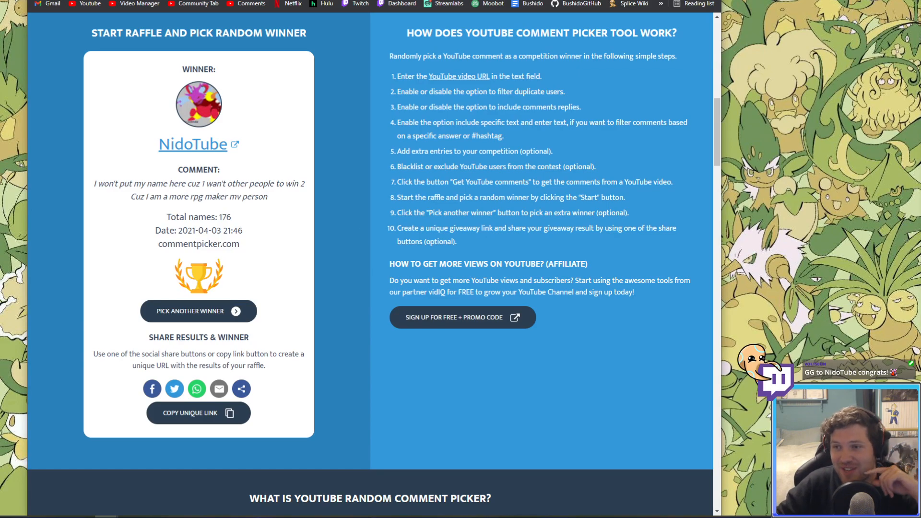
mouse_move(248, 217)
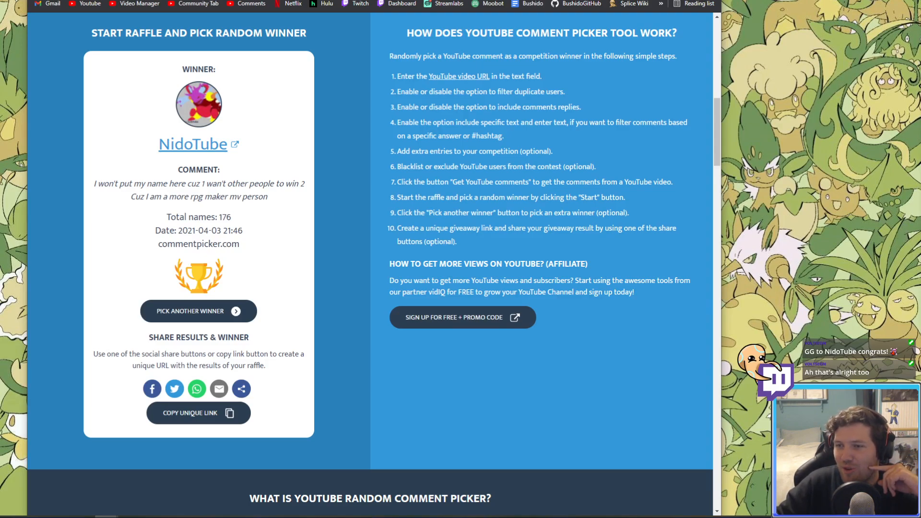
left_click(198, 310)
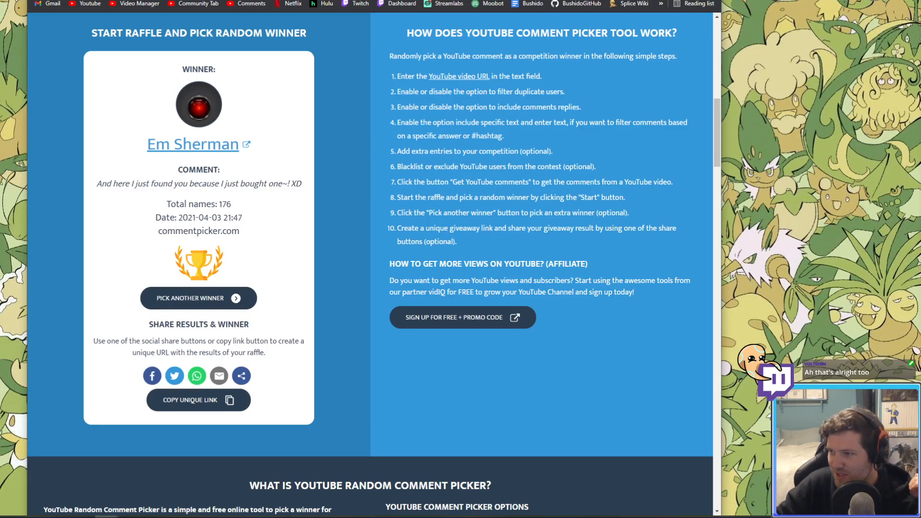
mouse_move(688, 214)
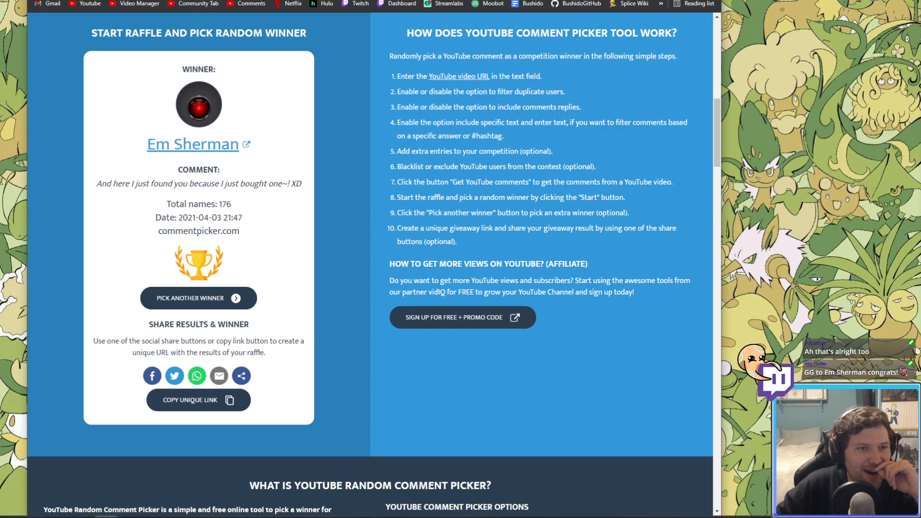
left_click_drag(135, 183, 220, 183)
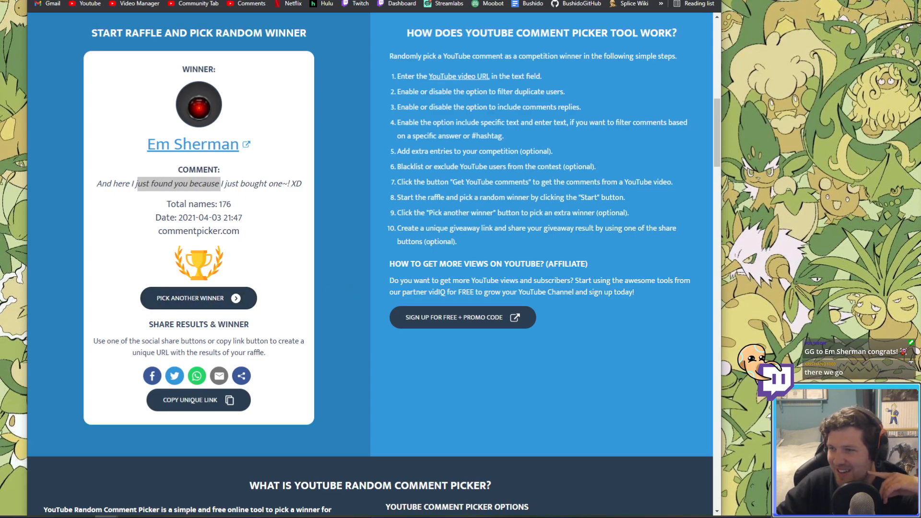
left_click(189, 298)
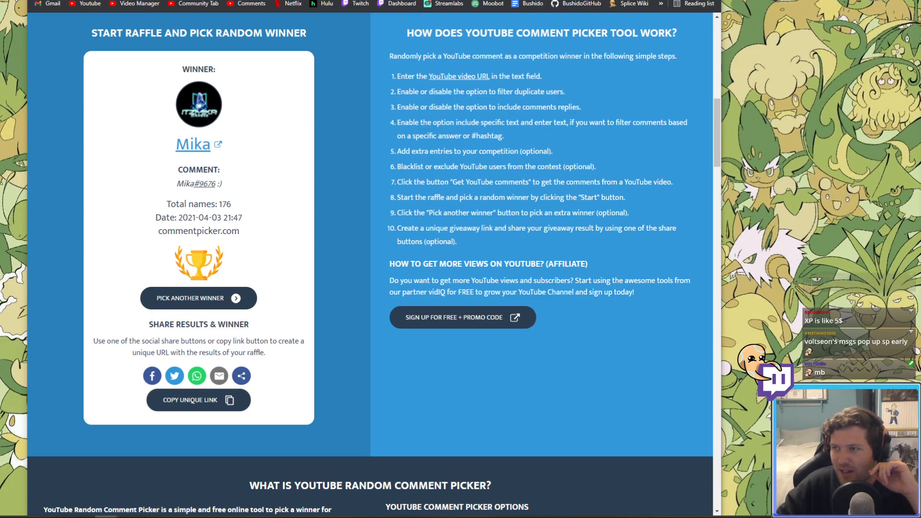
Step: Open the giveaway video's YouTube comment section, showing 187 comments
left_click(199, 298)
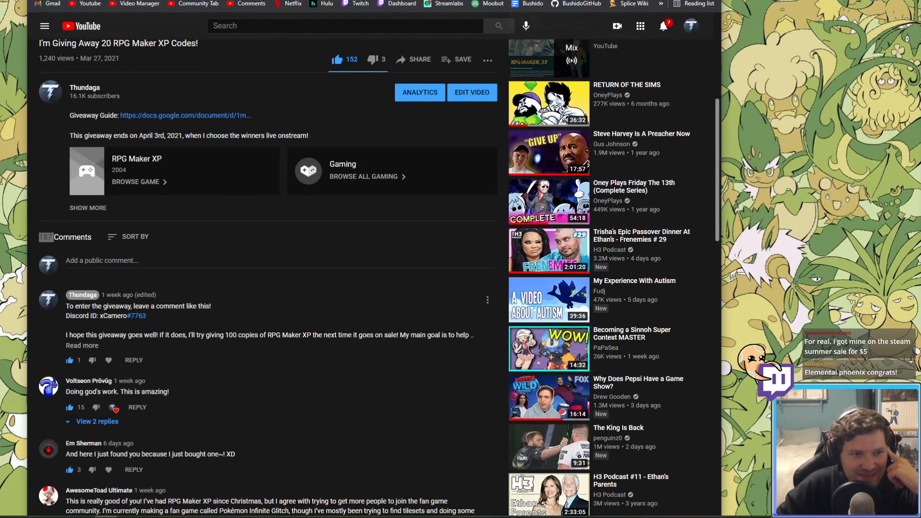
Step: Scroll the YouTube comments, then return to the picker showing winner Elemental Phoenix
scroll("down", 3)
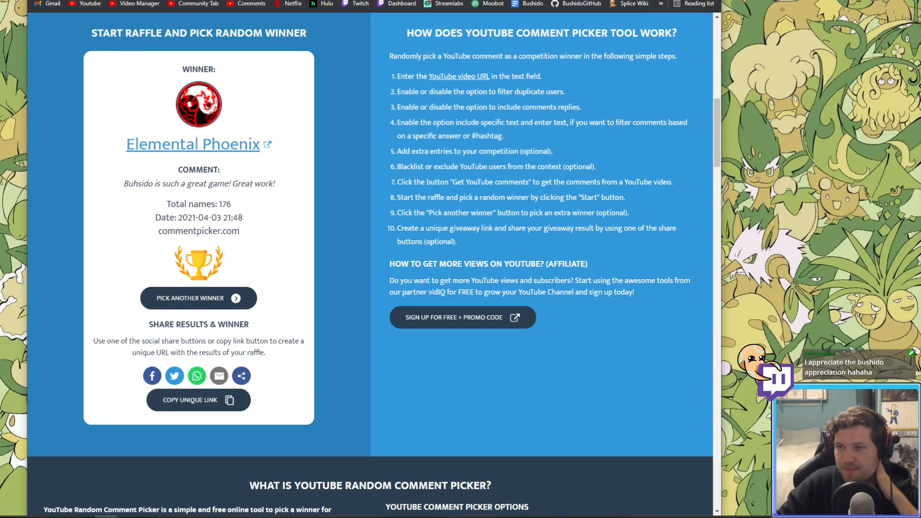
left_click(199, 298)
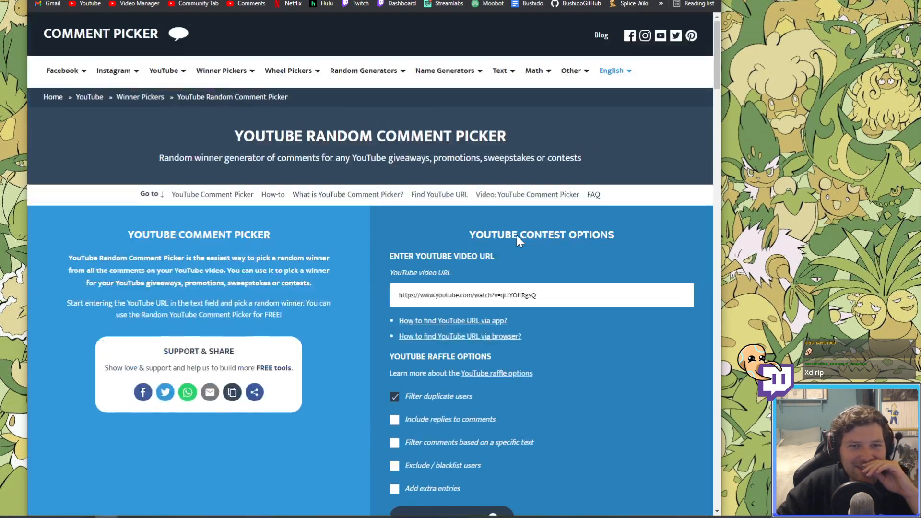
scroll("down", 3)
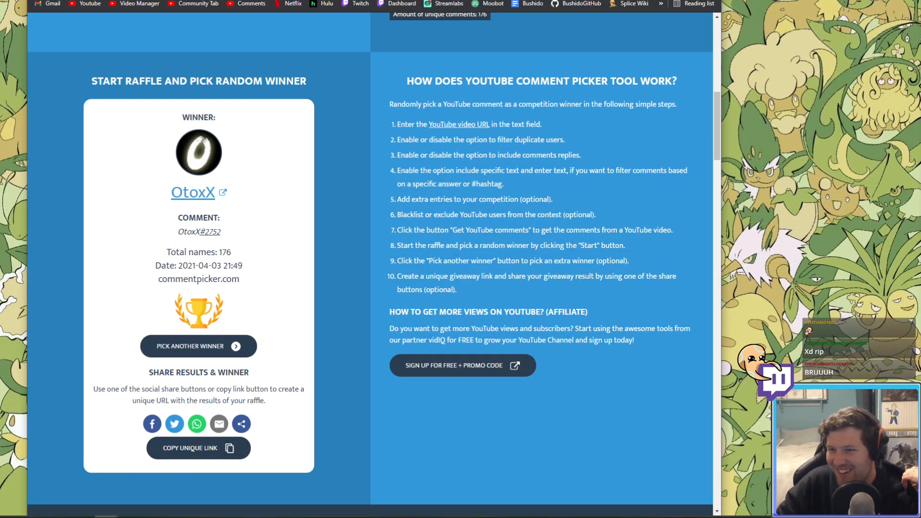
left_click(198, 346)
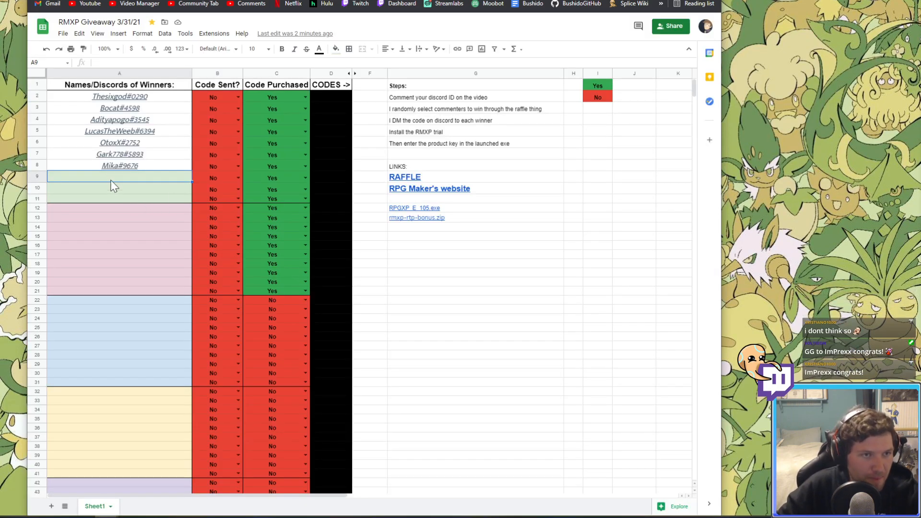
type("ImPrexx#4503")
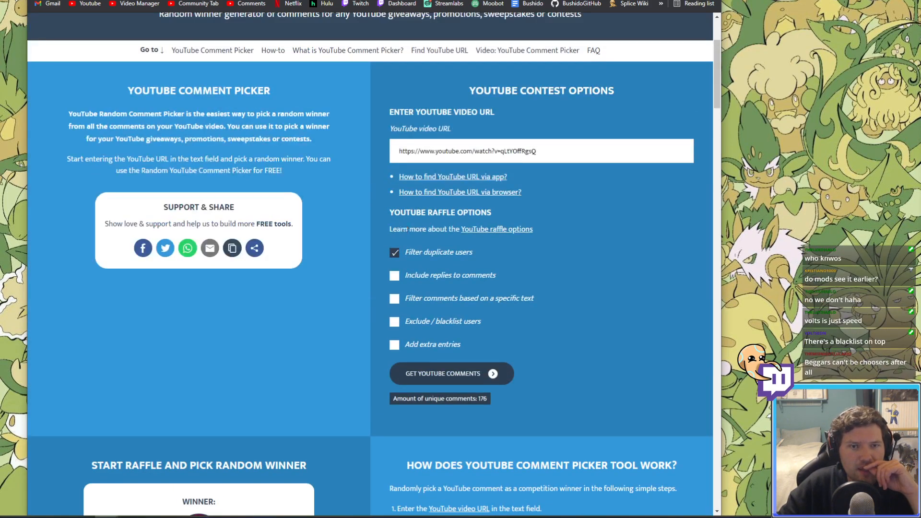
scroll("down", 3)
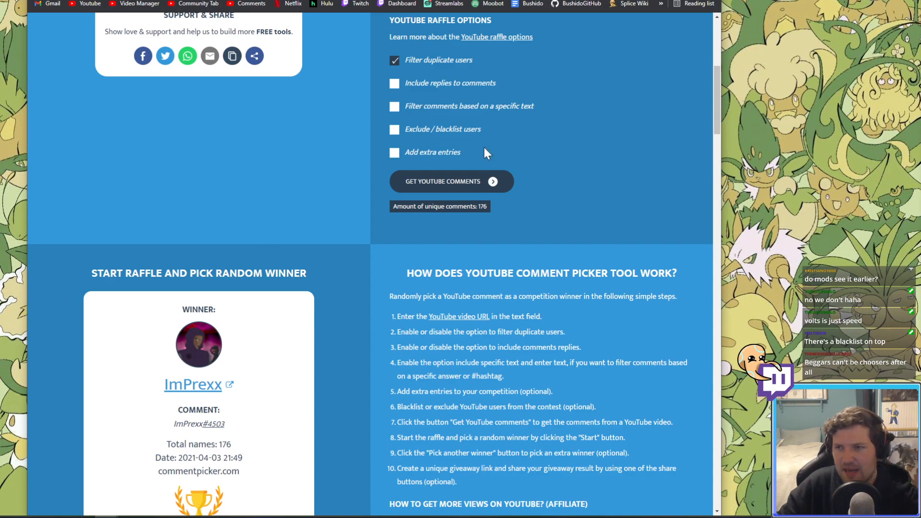
scroll("down", 3)
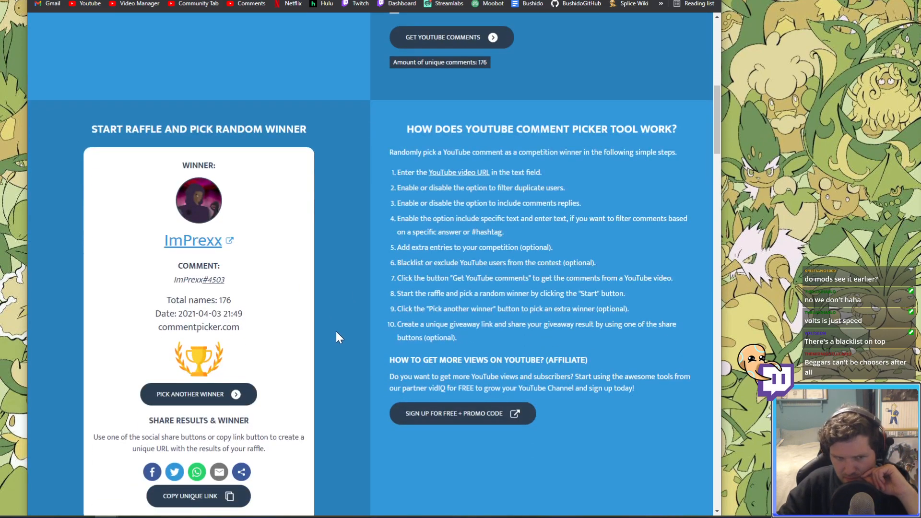
mouse_move(305, 322)
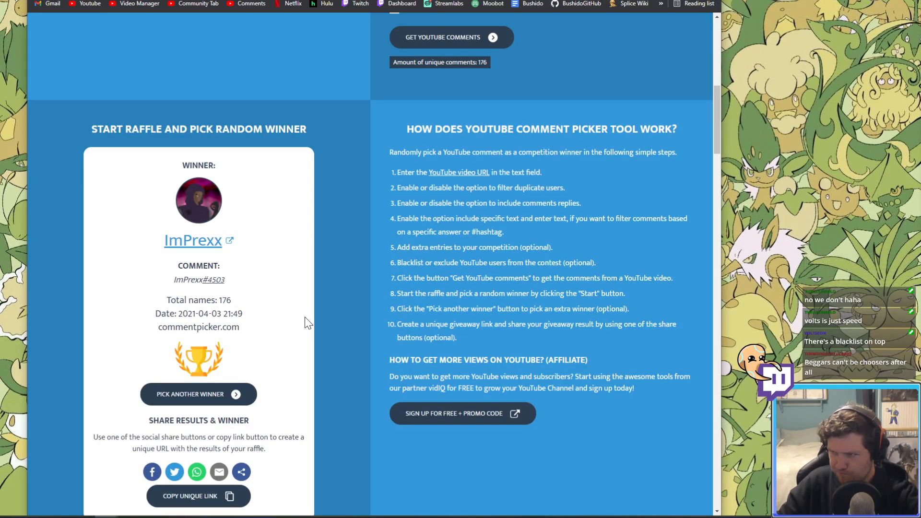
mouse_move(265, 296)
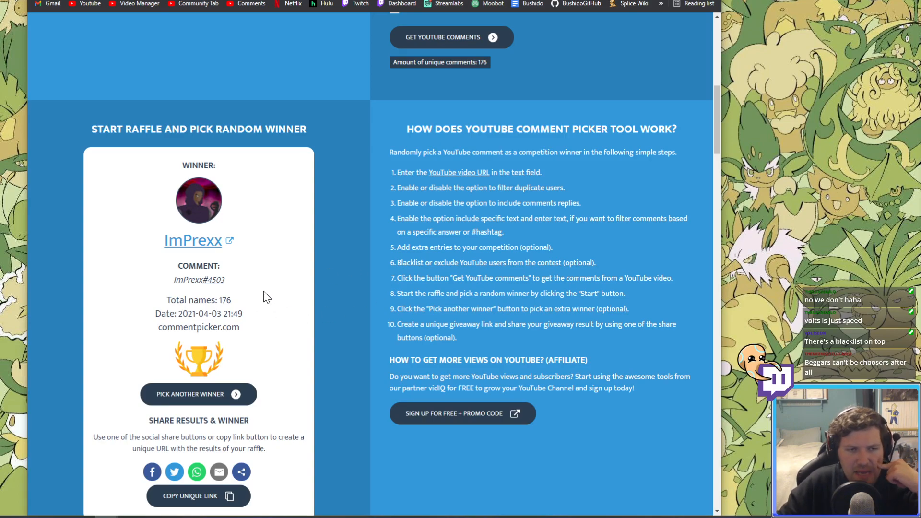
mouse_move(424, 62)
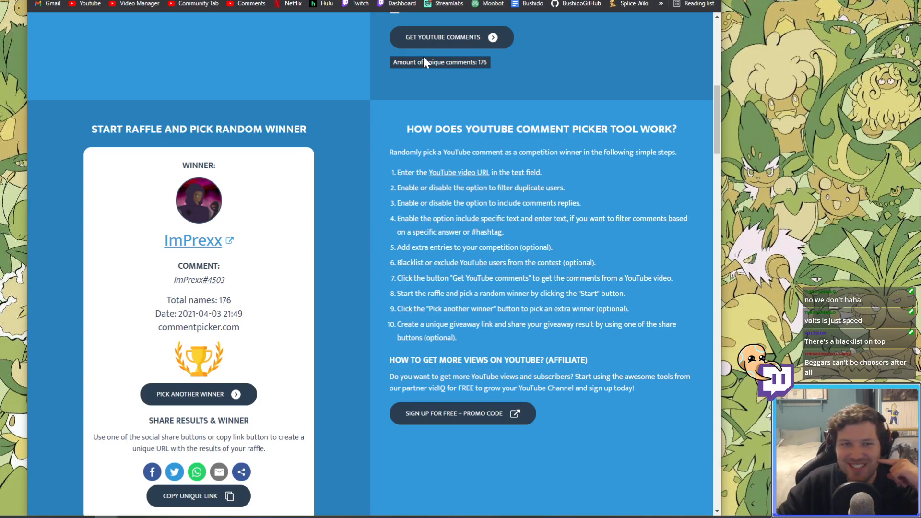
scroll("down", 3)
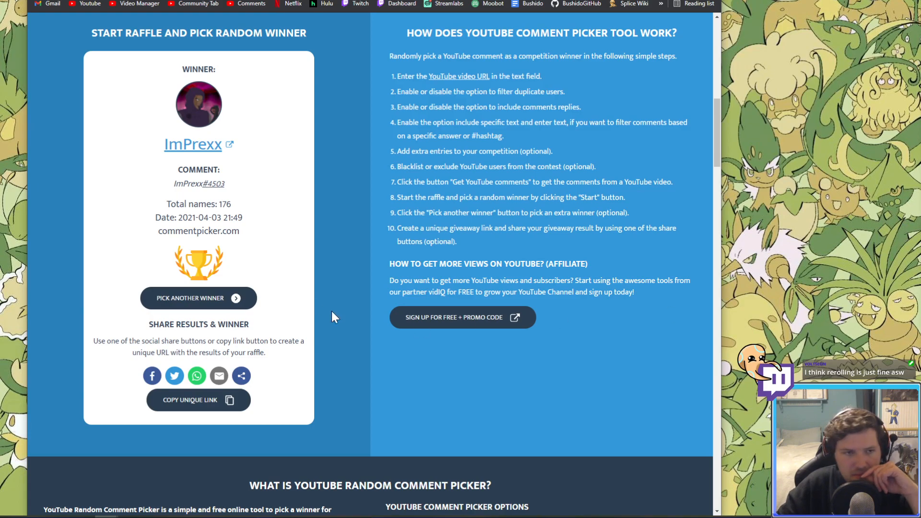
left_click(190, 298)
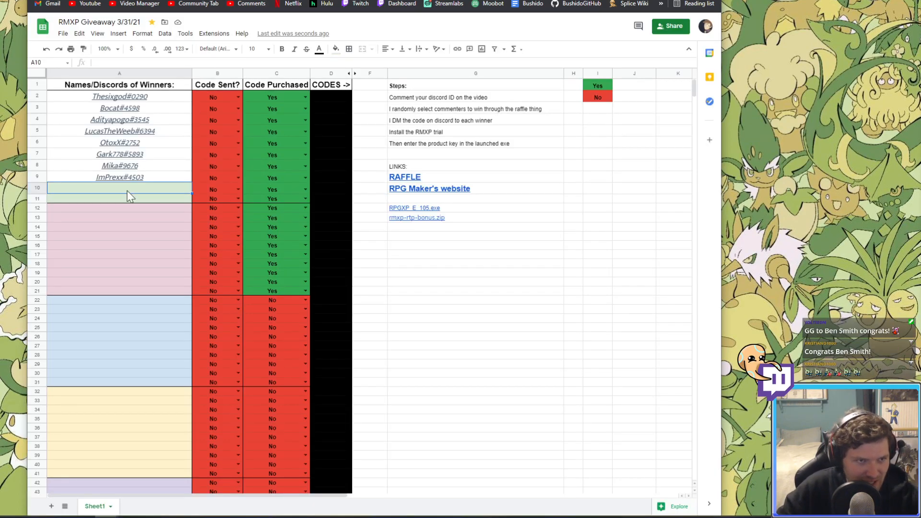
type("Benjii#0876")
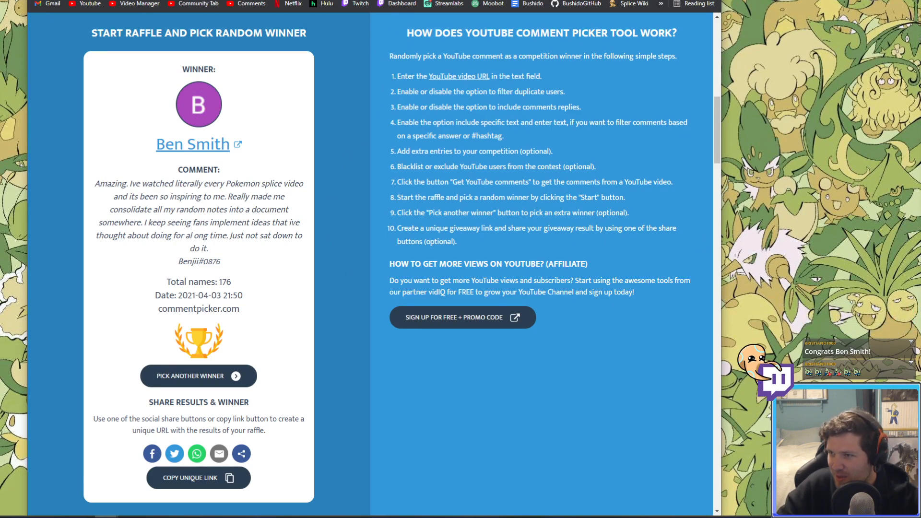
left_click(198, 376)
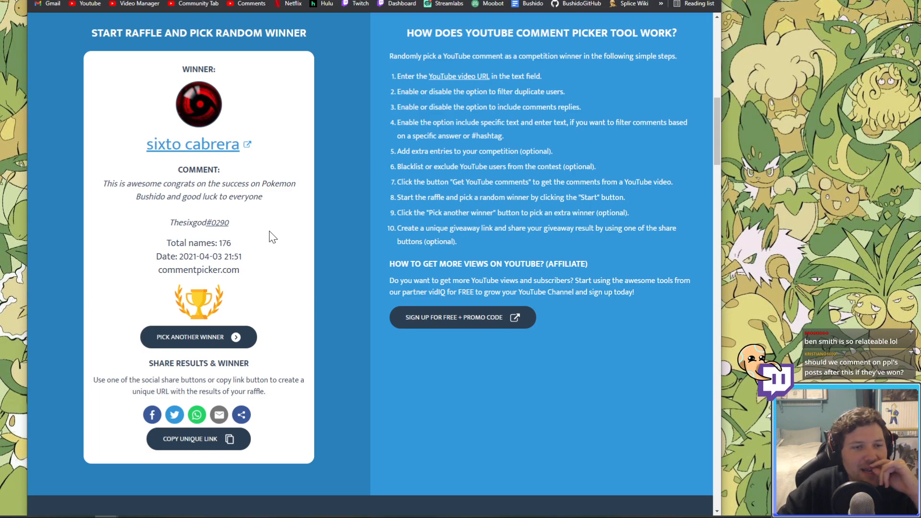
mouse_move(282, 285)
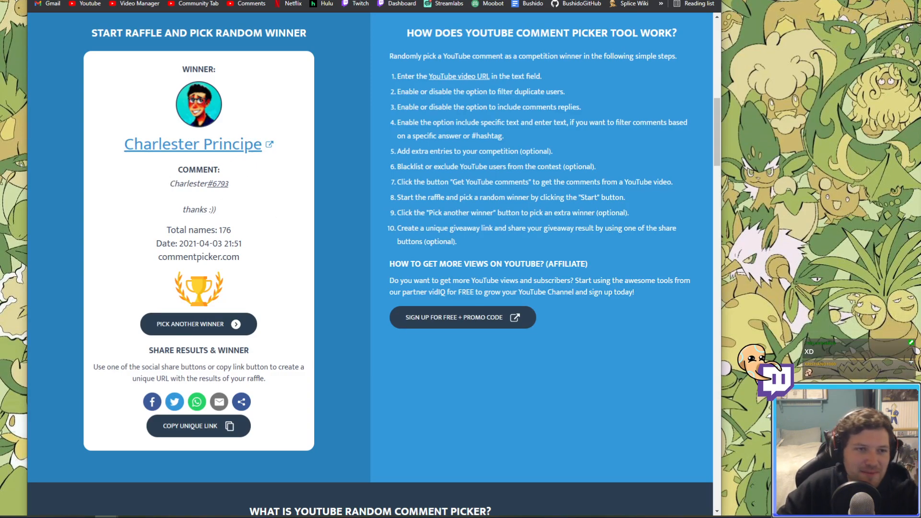
double_click(199, 184)
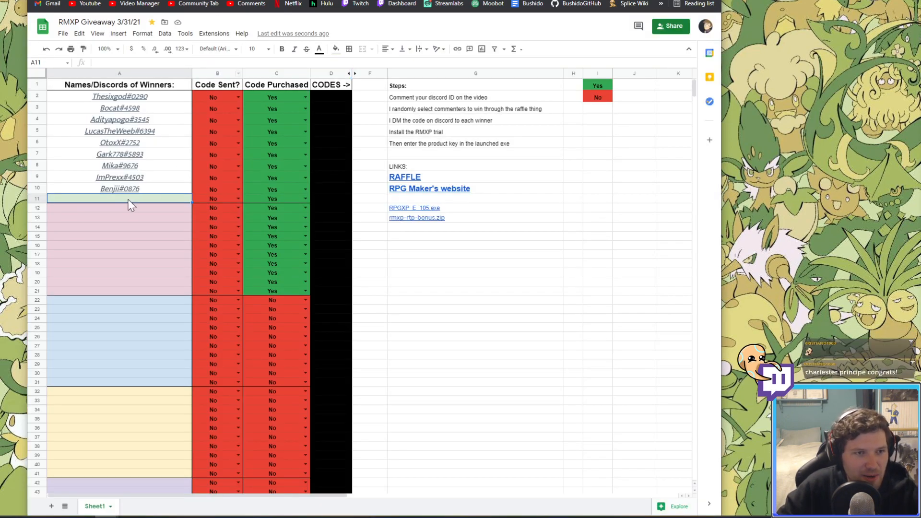
type("Charlester#6793")
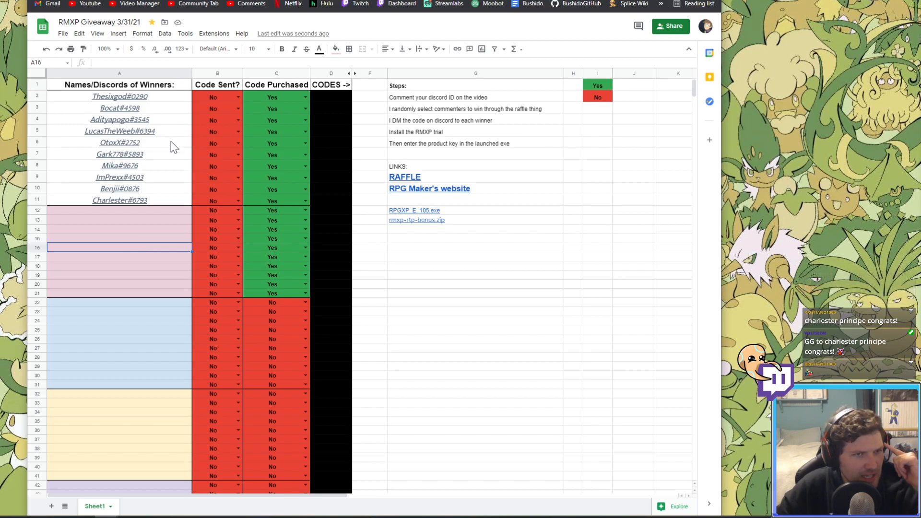
mouse_move(142, 170)
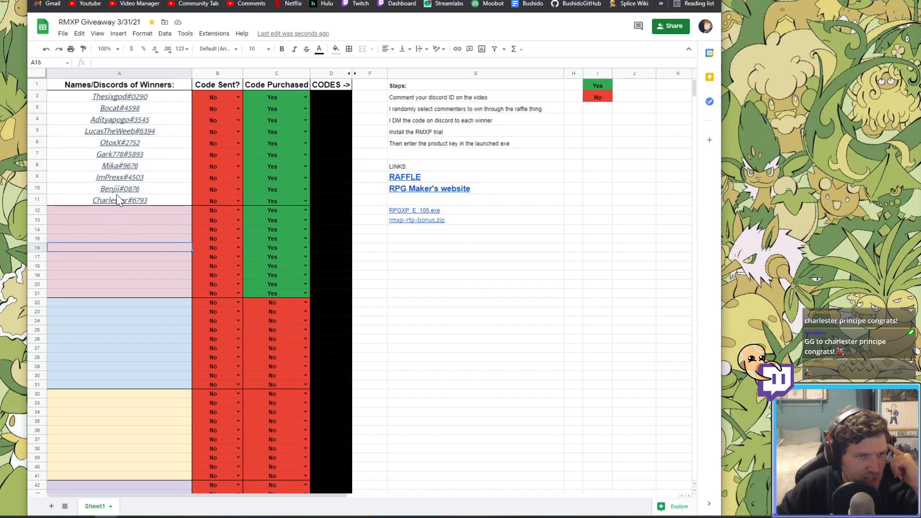
left_click(118, 210)
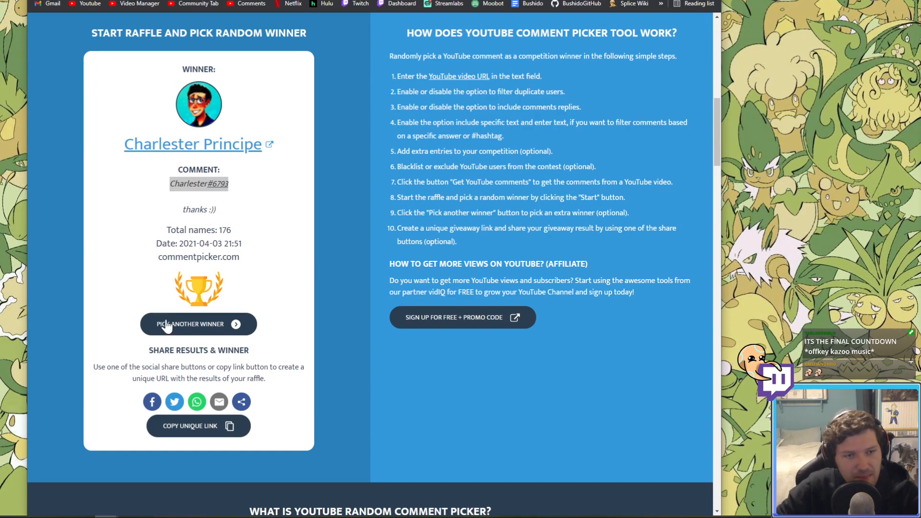
left_click(198, 324)
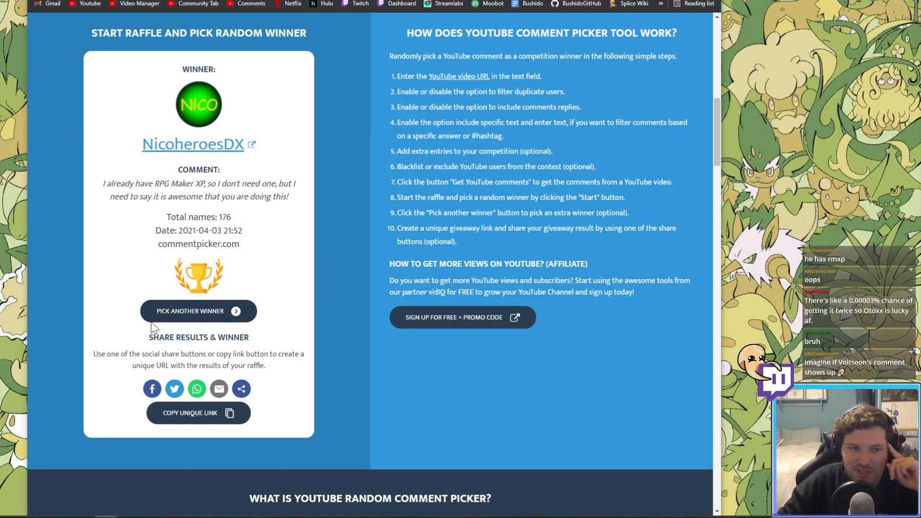
left_click(198, 310)
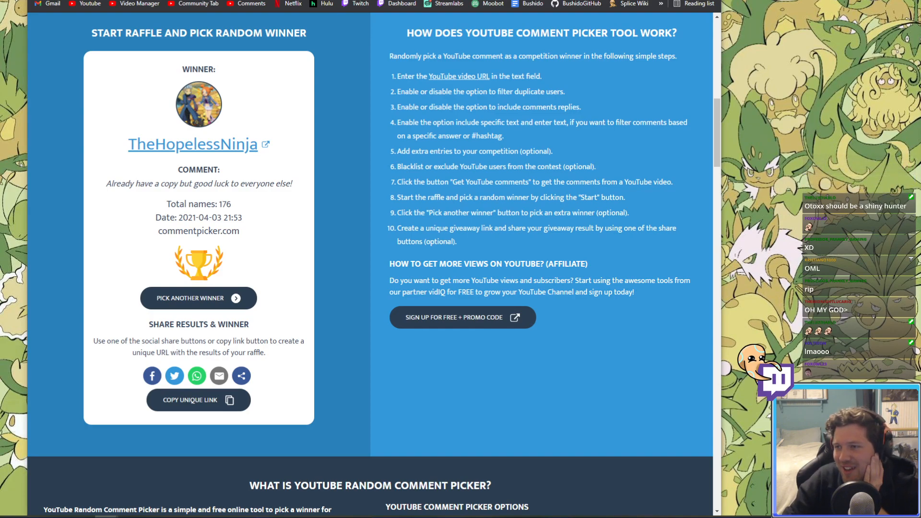
left_click(198, 298)
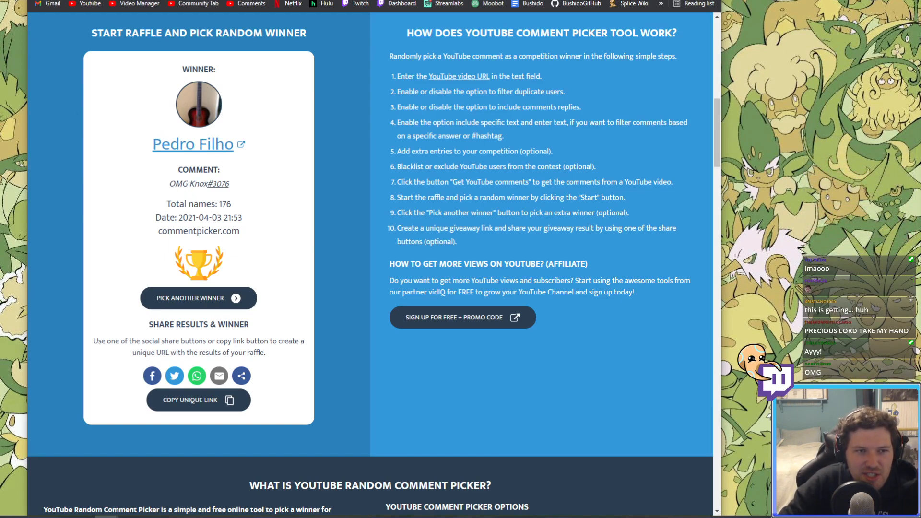
double_click(198, 183)
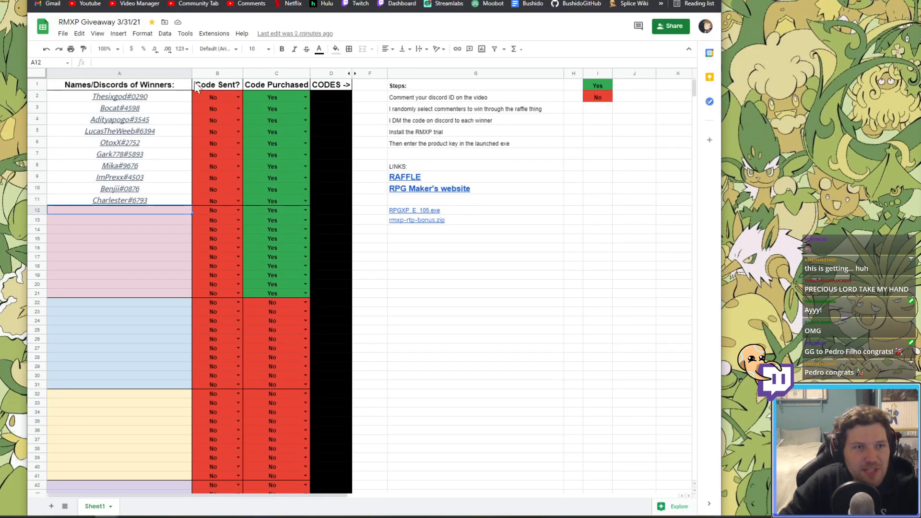
type("OMG Knox#3076")
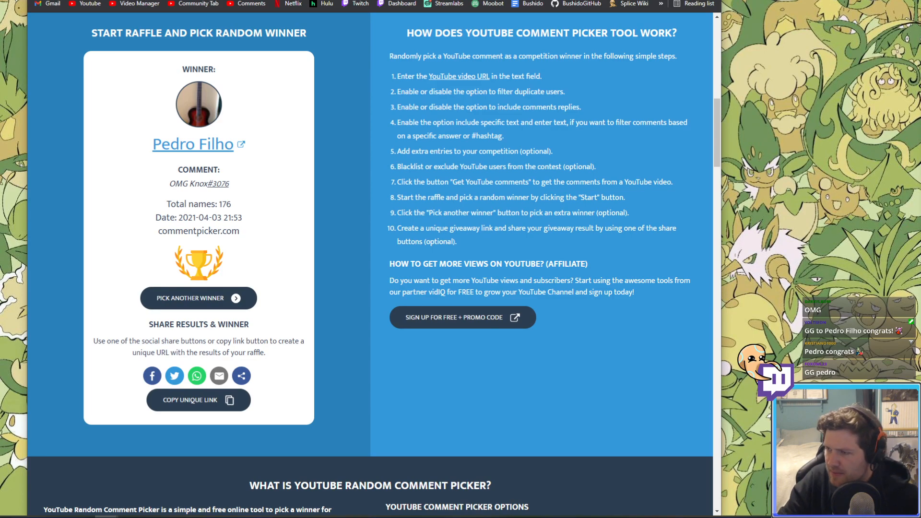
left_click(199, 298)
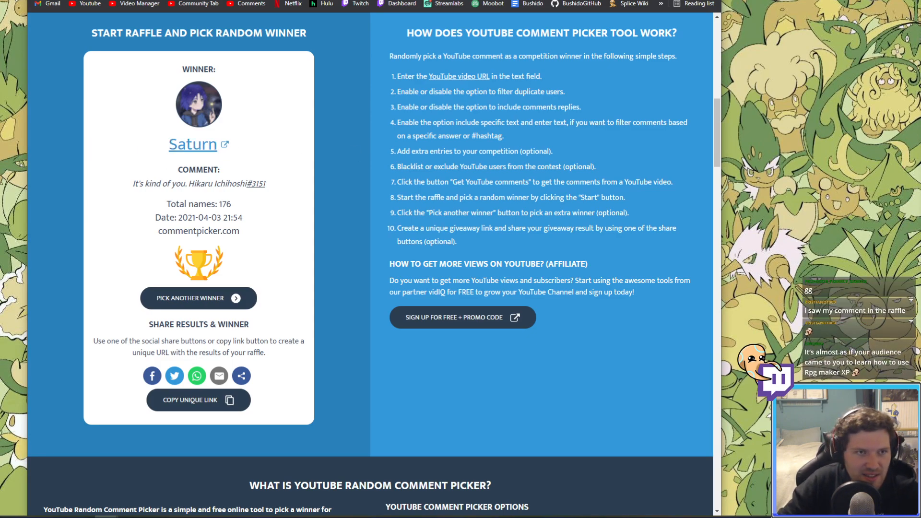
double_click(196, 183)
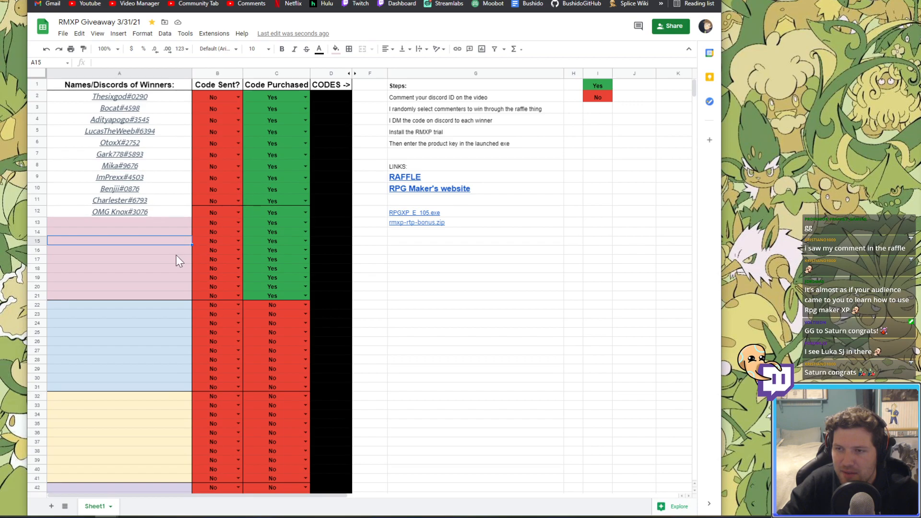
type("Hikaru Ichihoshi#3151")
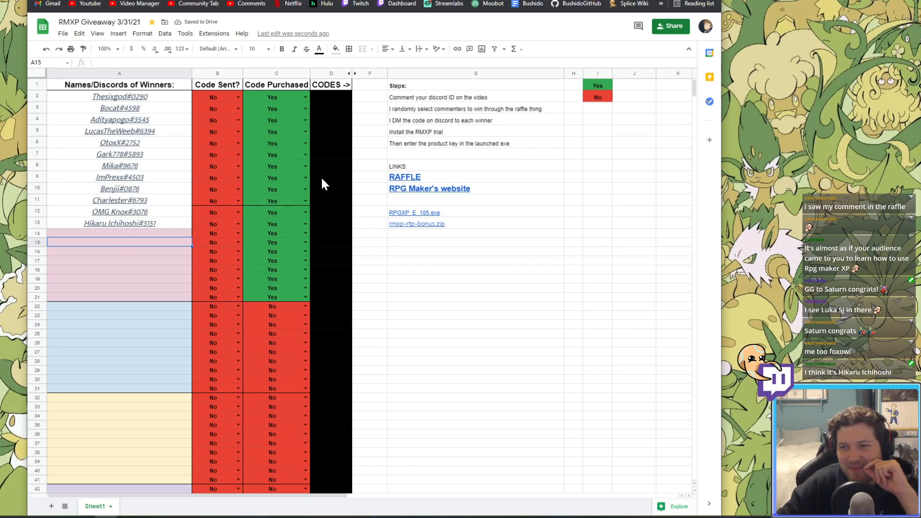
left_click(120, 233)
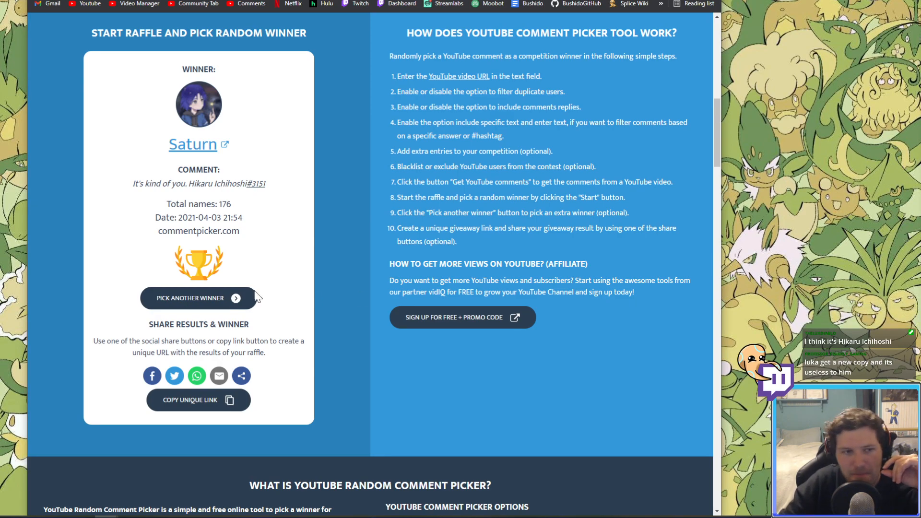
left_click(188, 298)
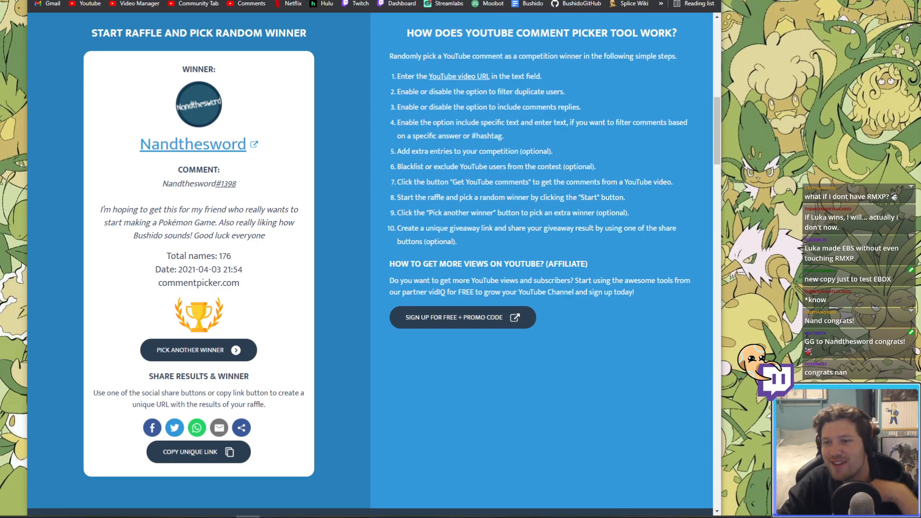
double_click(172, 183)
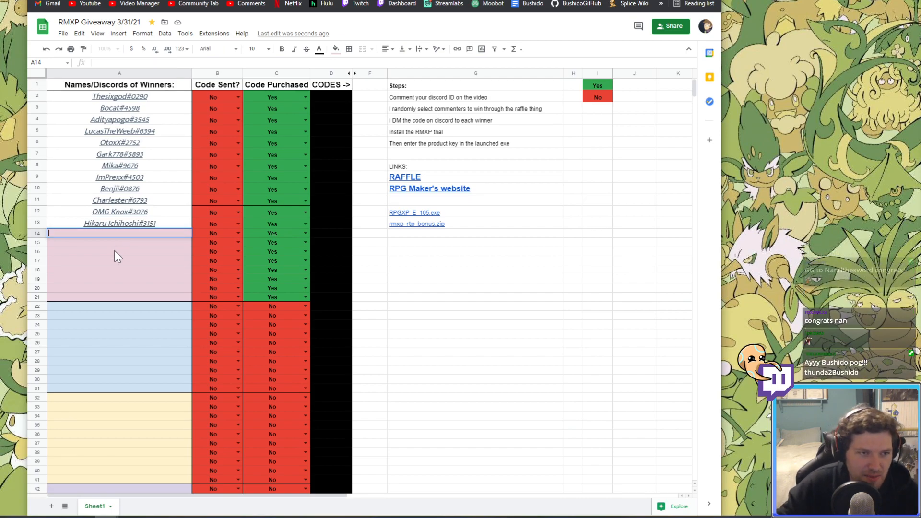
type("Nandthesword#1398")
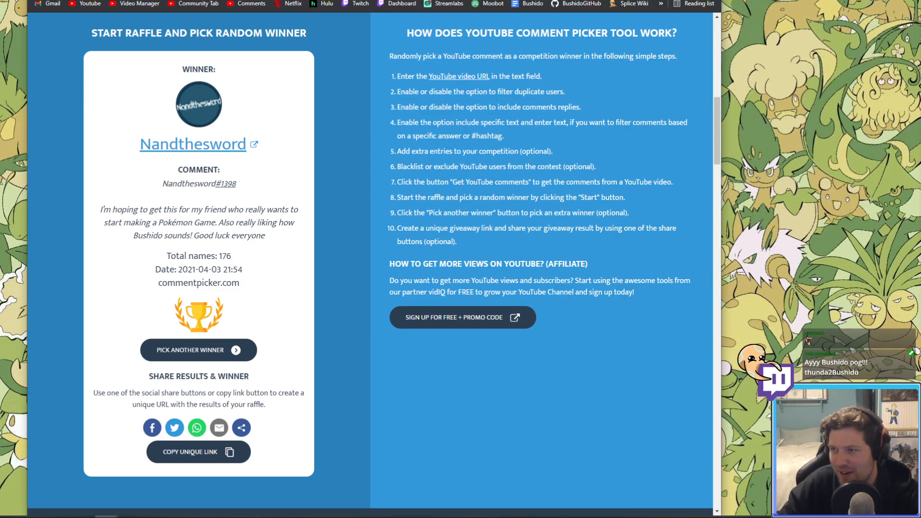
left_click(190, 350)
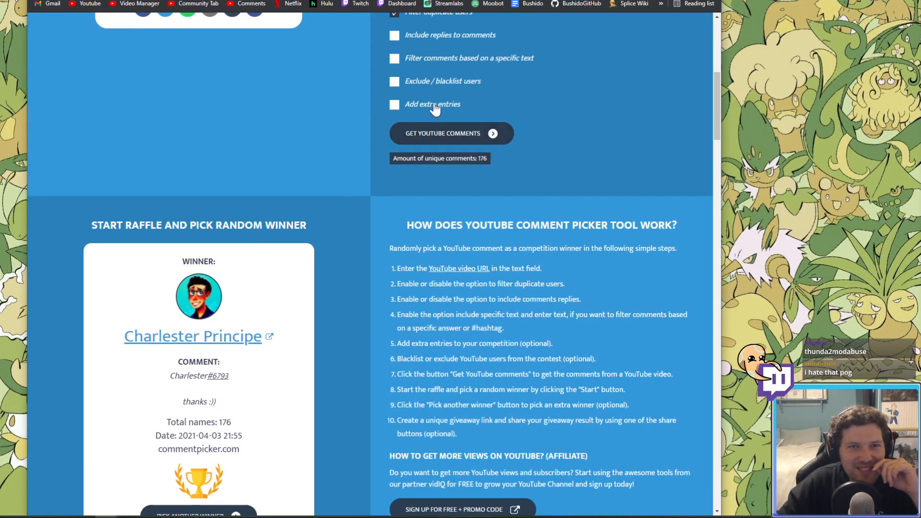
left_click(393, 81)
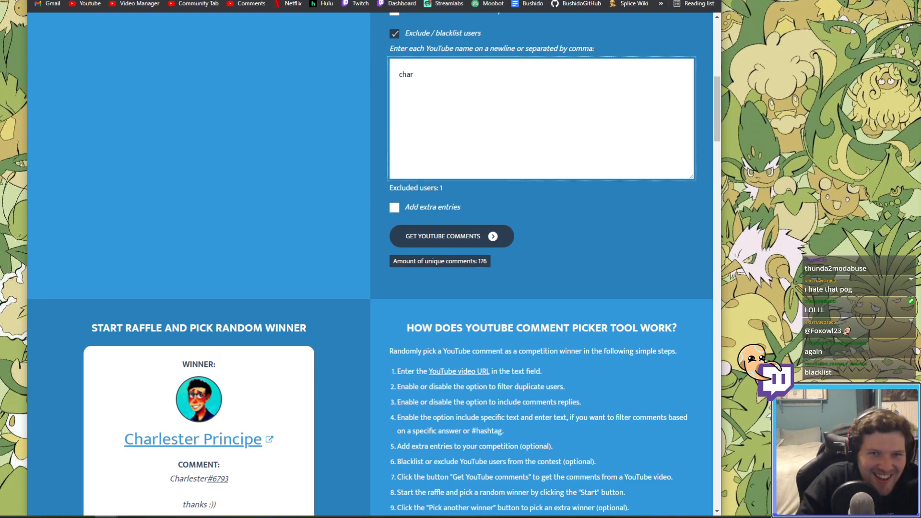
type("charlester p")
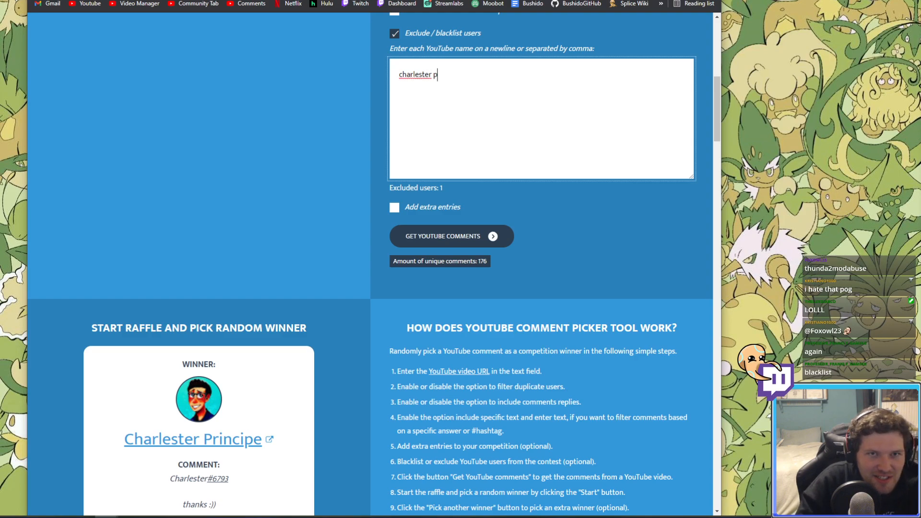
type("rinci")
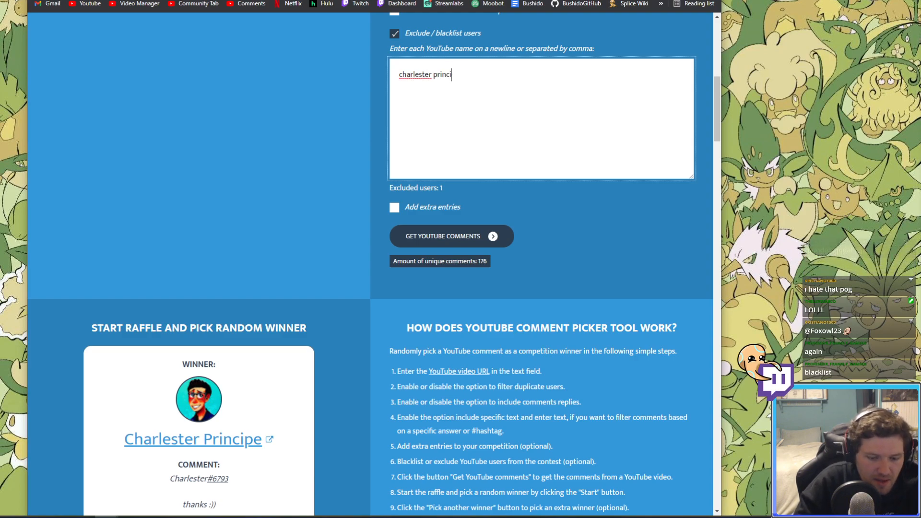
type("pe")
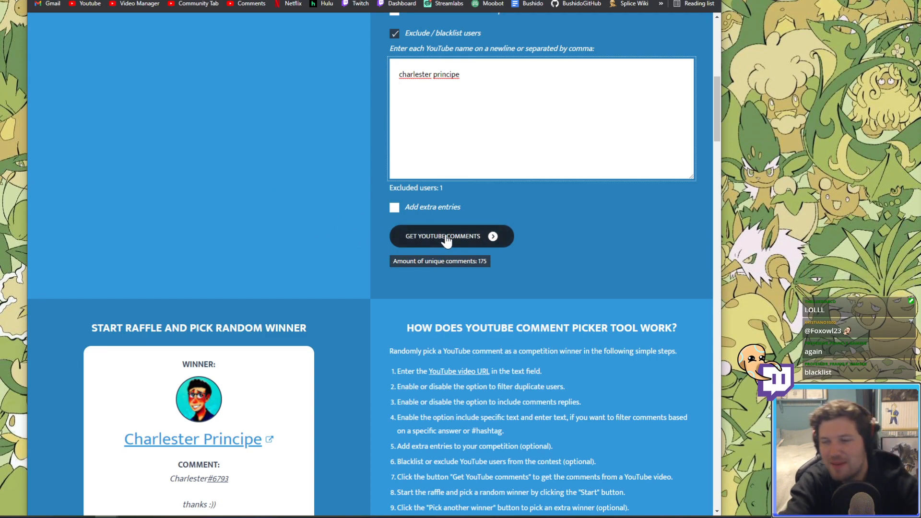
mouse_move(334, 243)
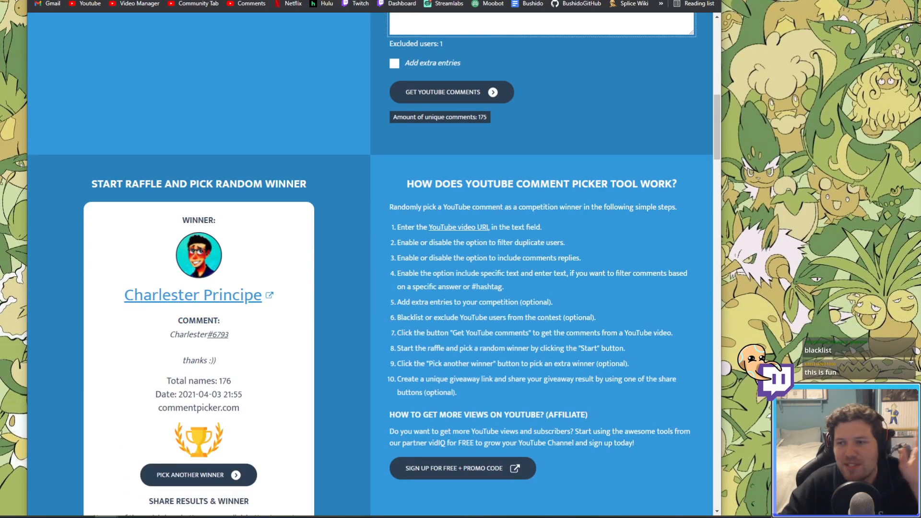
mouse_move(329, 246)
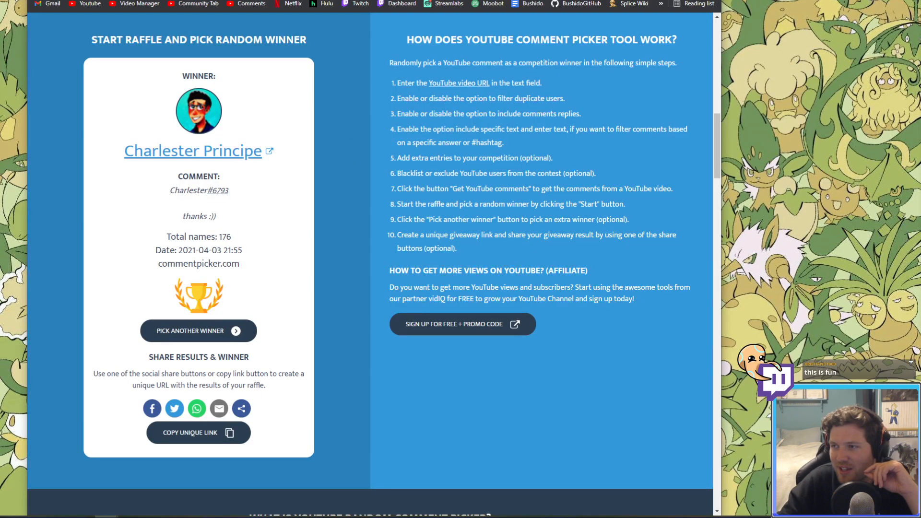
Step: Draw Manon Betrouwbaar and enter ManonBetrouwbaar#4738 in cell A15
left_click(198, 330)
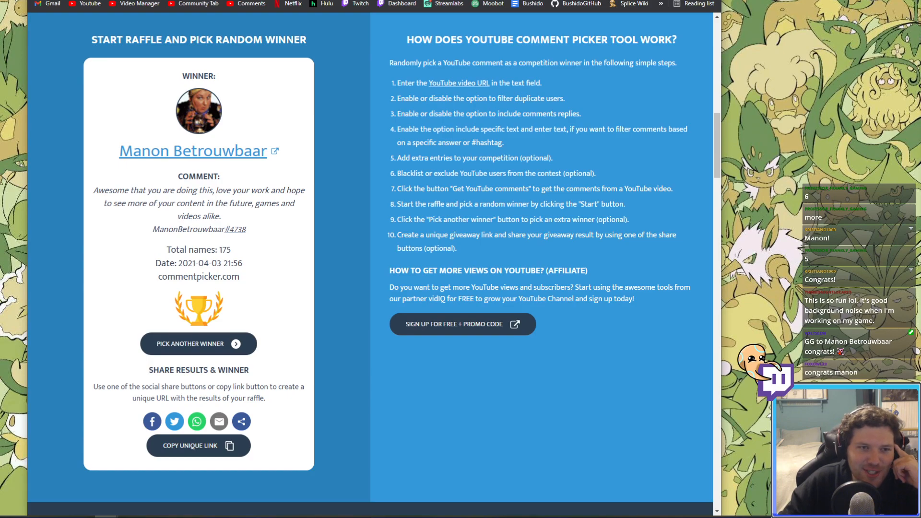
double_click(162, 230)
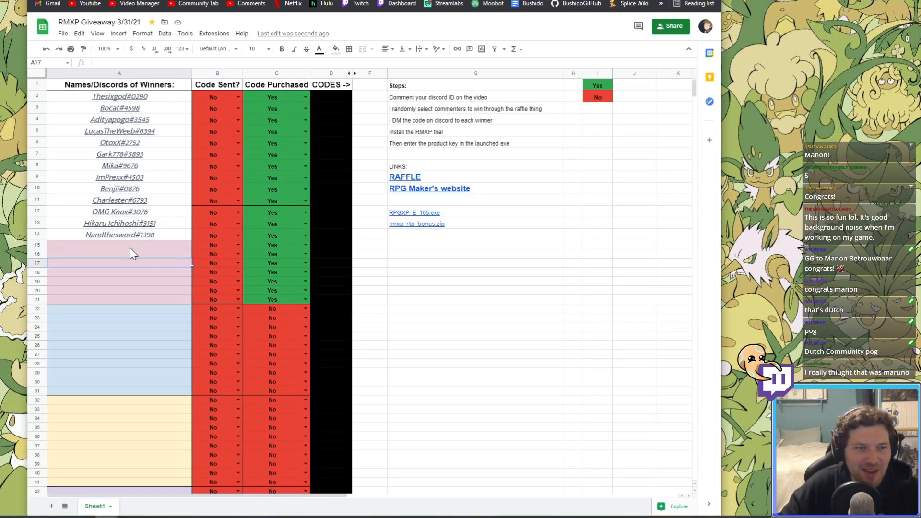
type("ManonBetrouwbaar#4738")
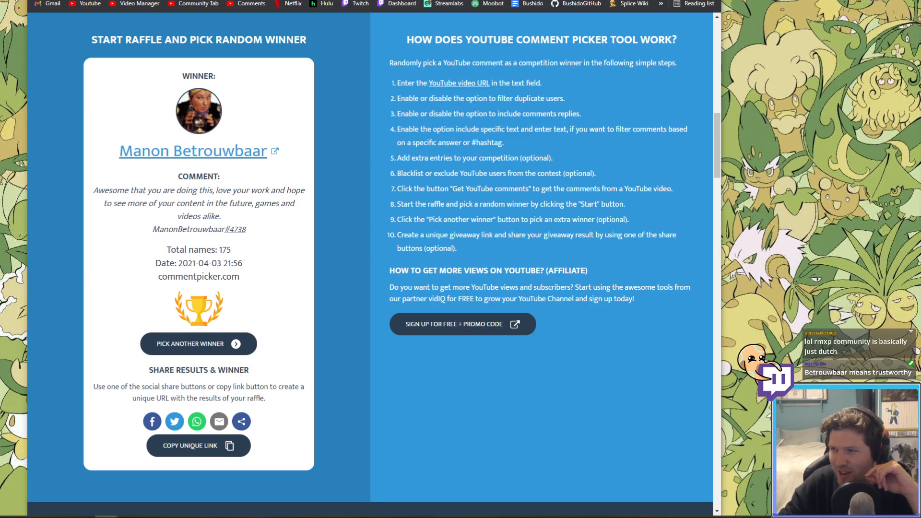
left_click(198, 343)
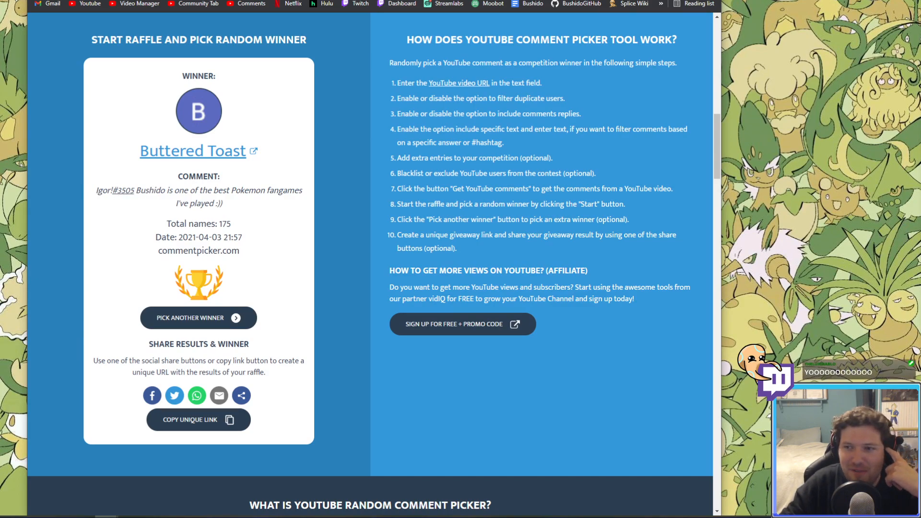
double_click(101, 190)
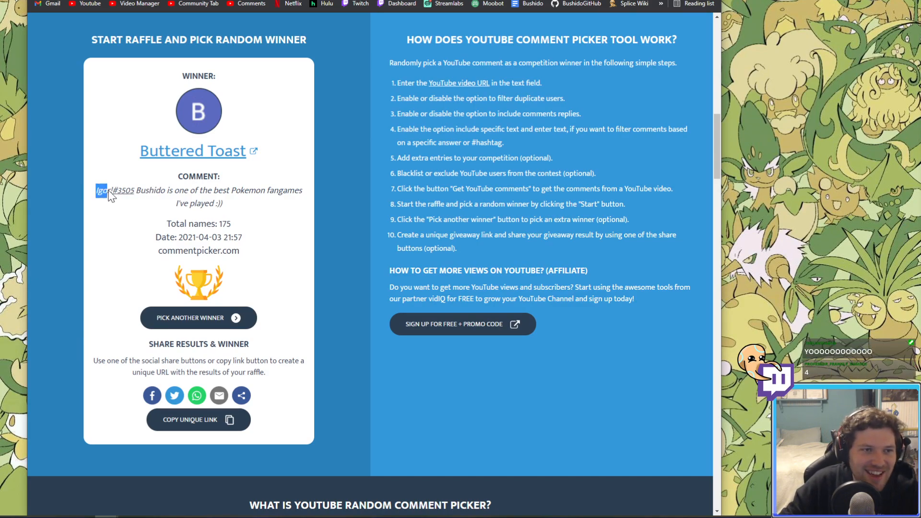
left_click_drag(97, 190, 134, 190)
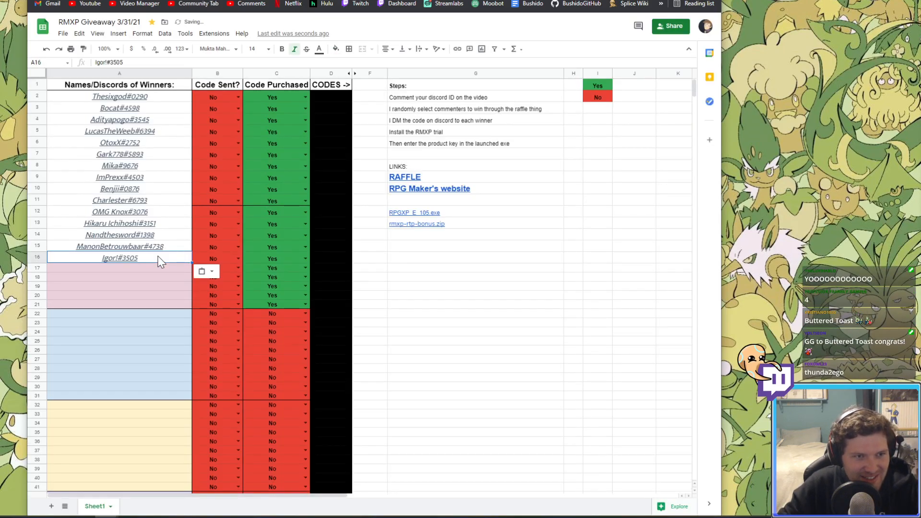
left_click(118, 303)
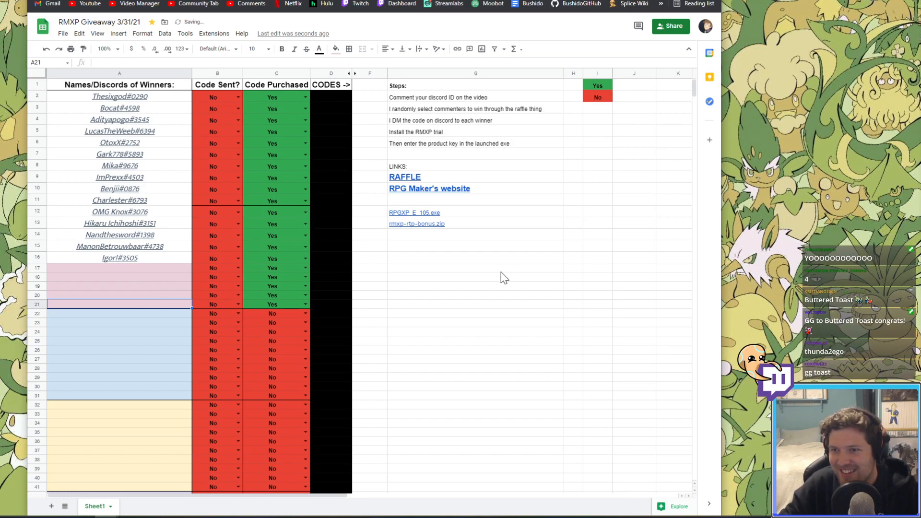
mouse_move(562, 262)
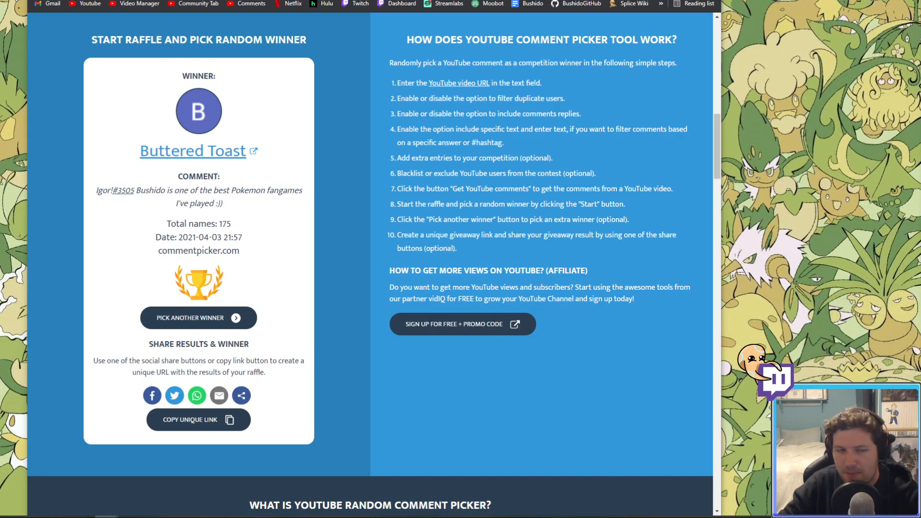
left_click(198, 317)
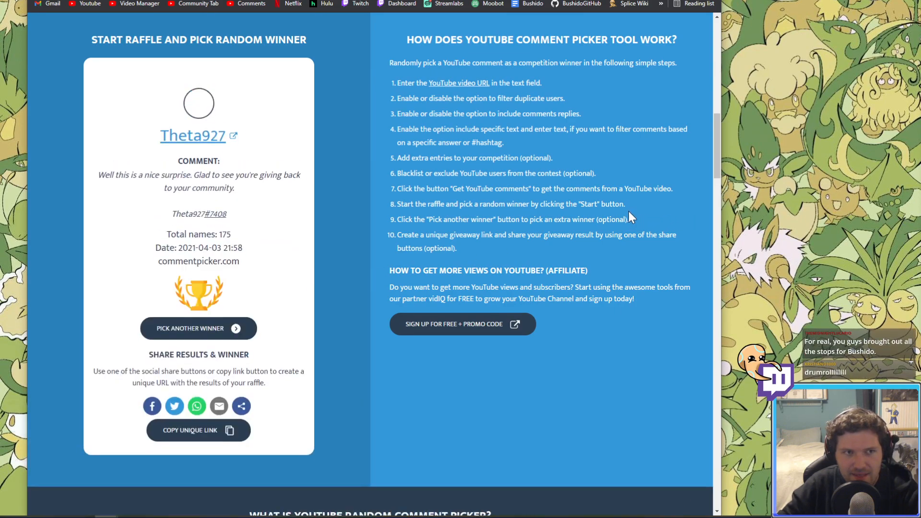
left_click(198, 328)
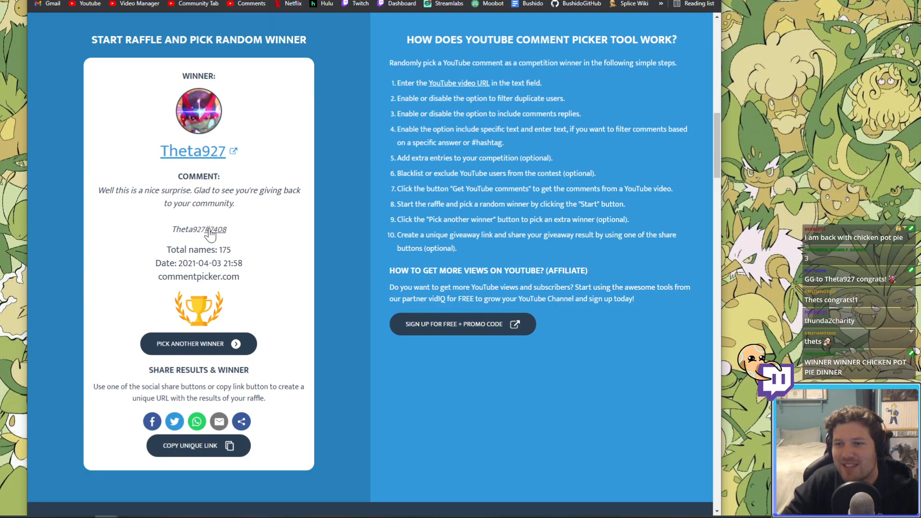
double_click(199, 229)
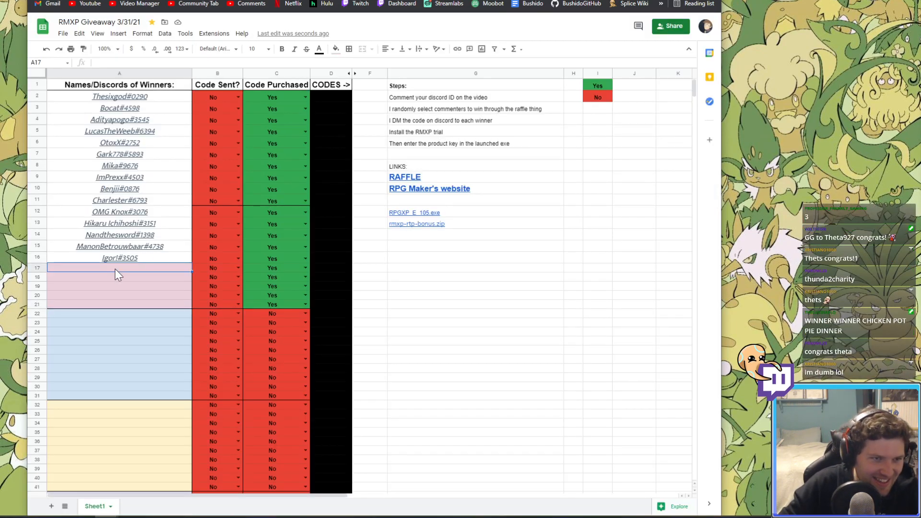
type("Theta927#7408")
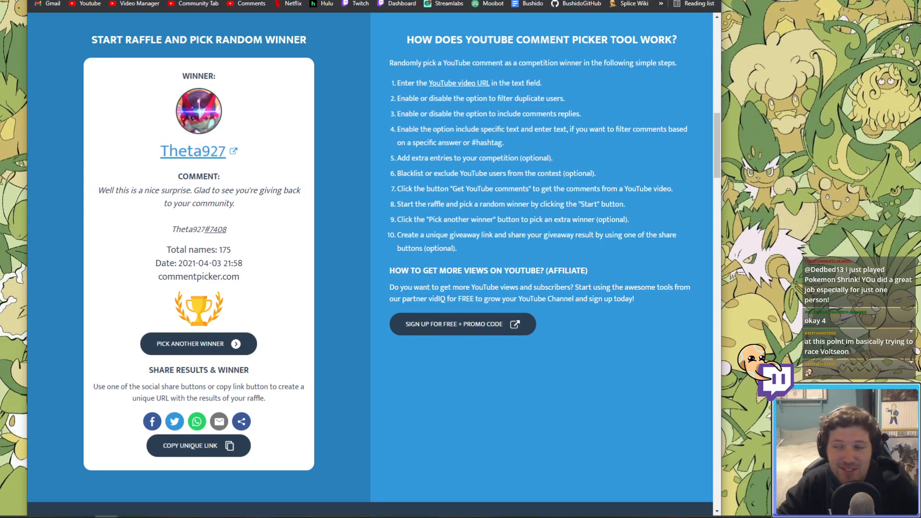
left_click(198, 343)
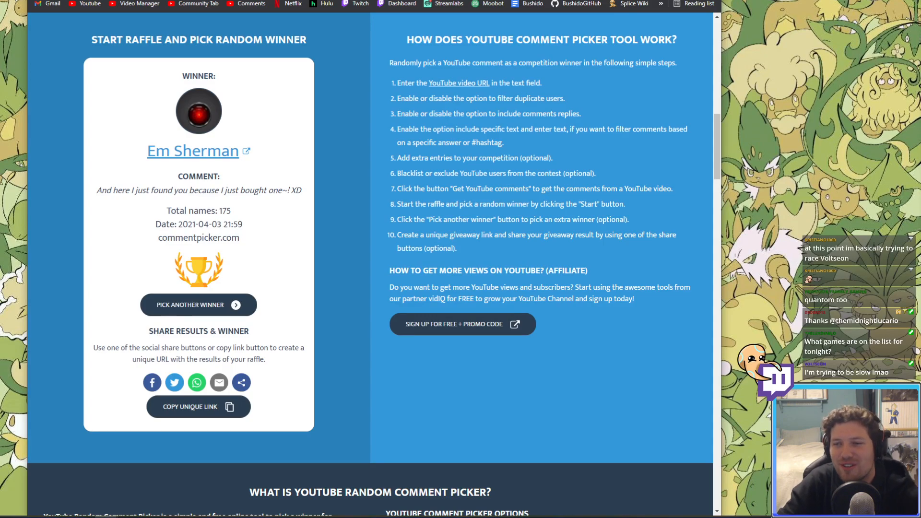
left_click(198, 304)
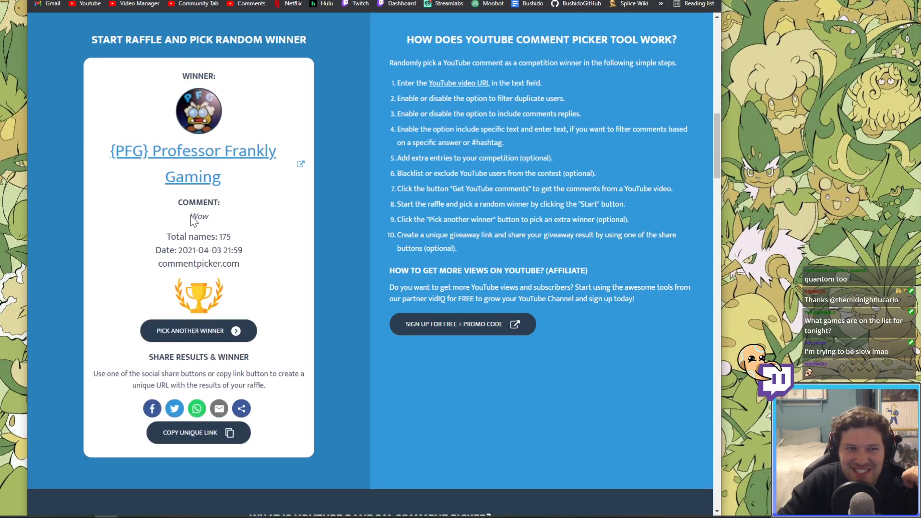
double_click(199, 216)
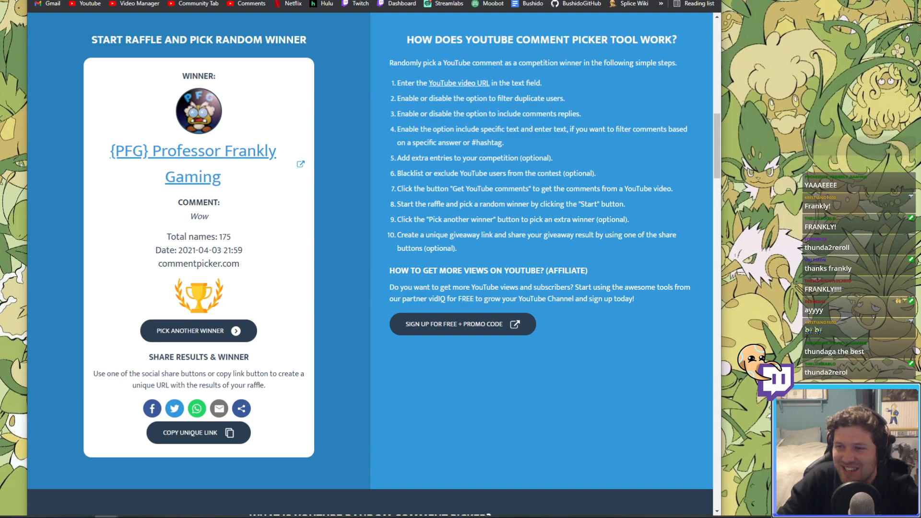
left_click(198, 330)
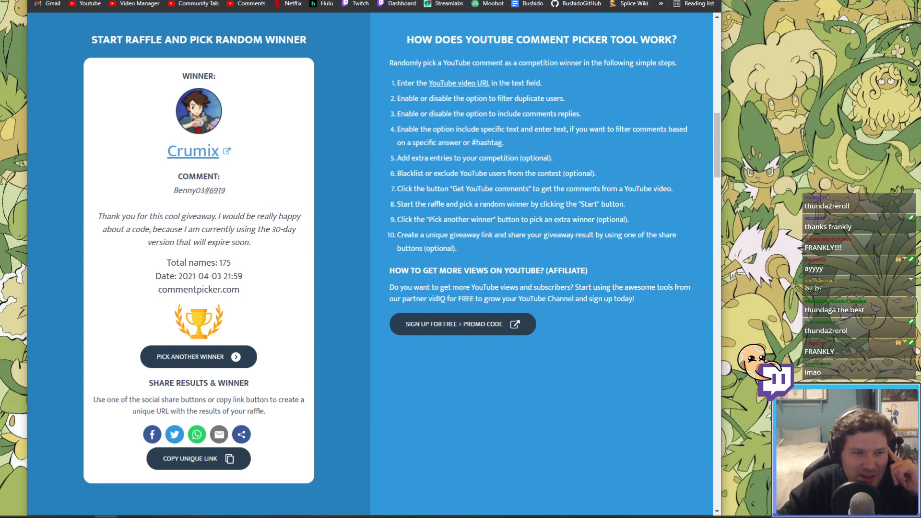
left_click_drag(155, 229, 240, 241)
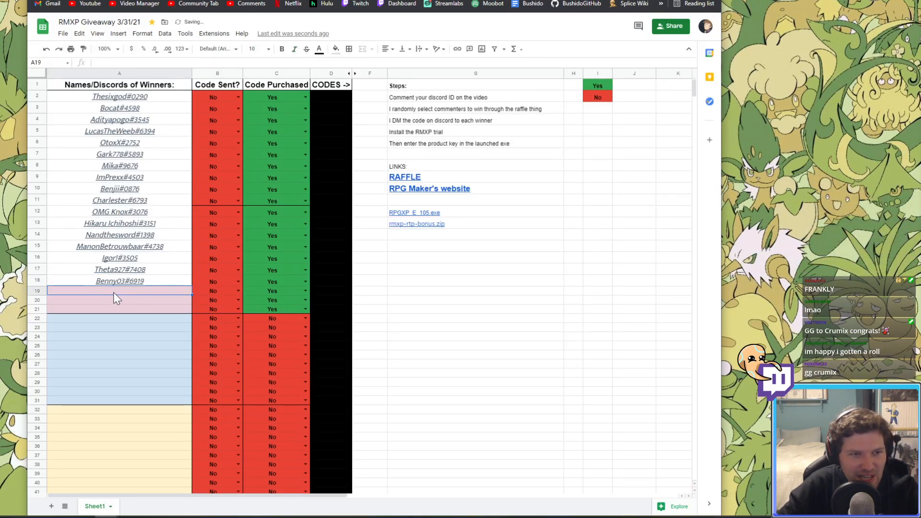
Step: Fill A18 with the copied Discord tag and select rows A19 to A21
left_click_drag(115, 290, 116, 311)
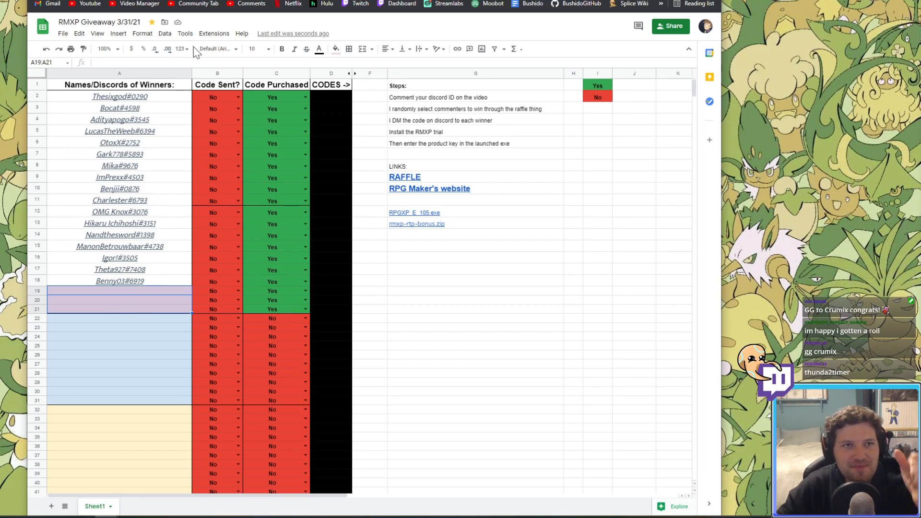
left_click(136, 300)
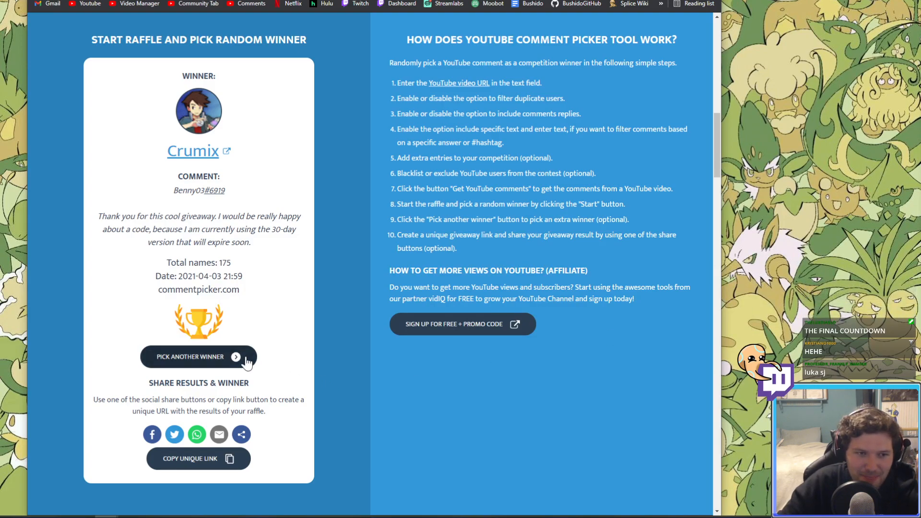
left_click(190, 357)
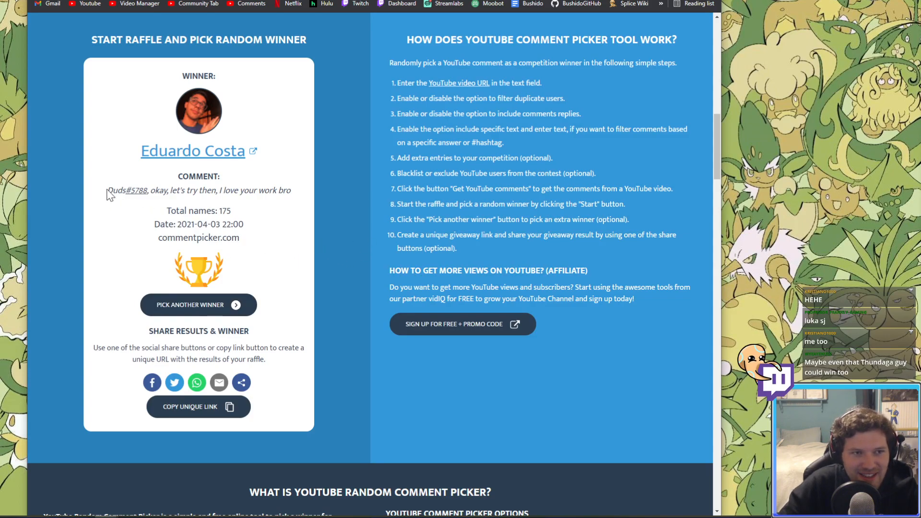
double_click(126, 190)
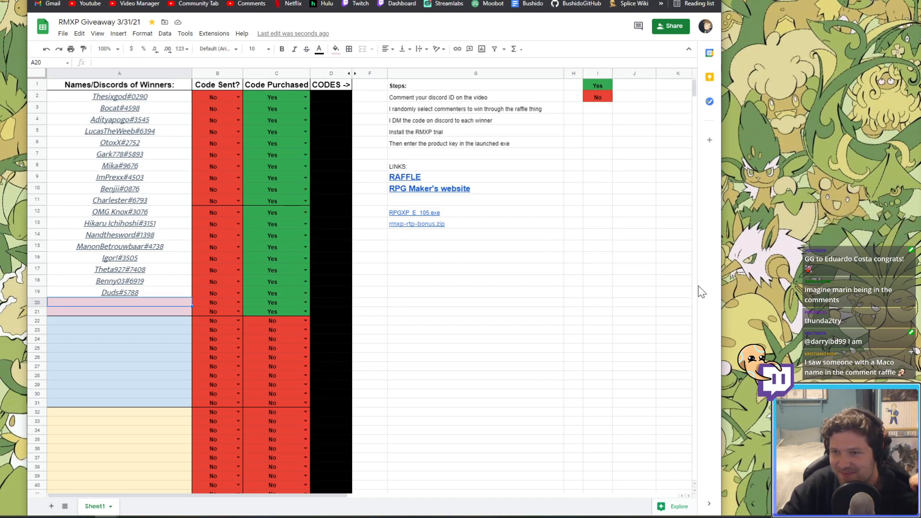
left_click(120, 306)
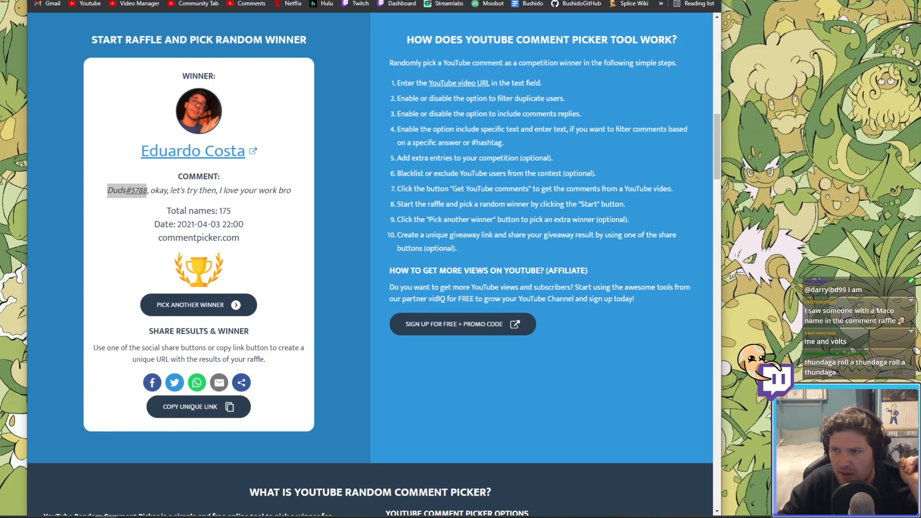
left_click(198, 305)
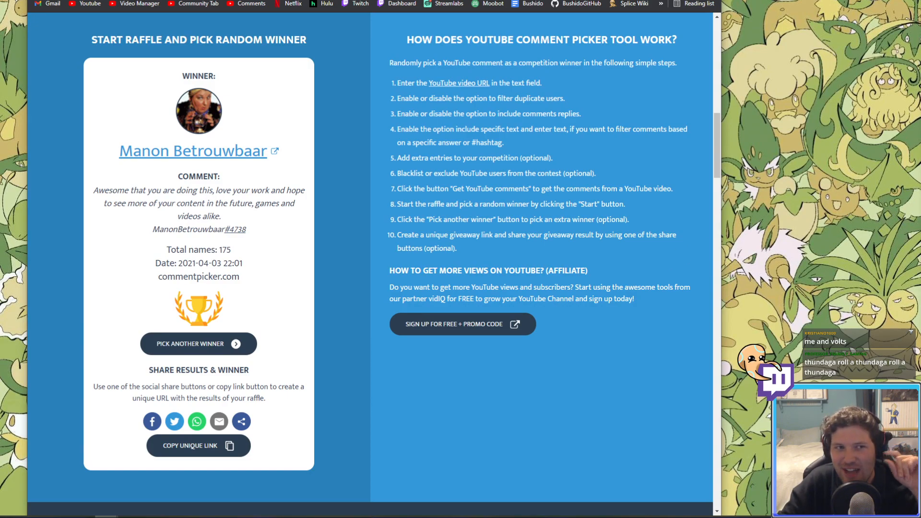
left_click(198, 343)
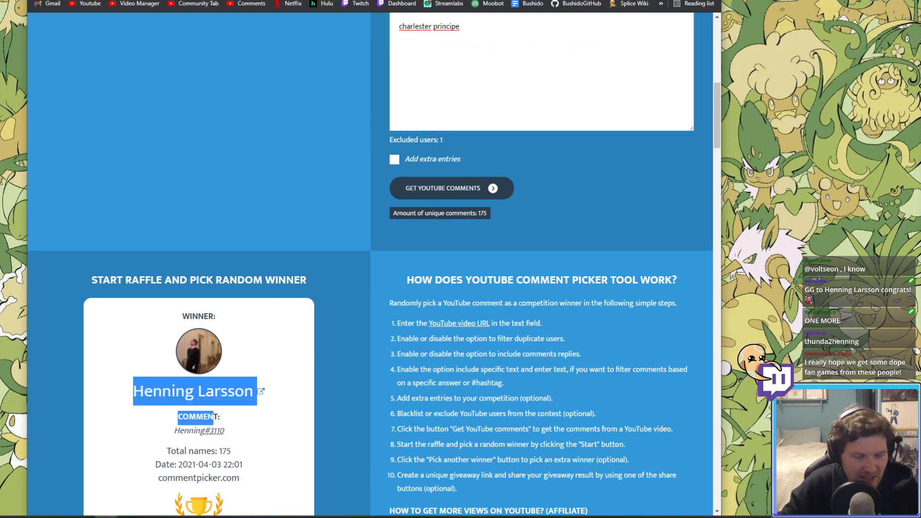
type("Henning Larsson")
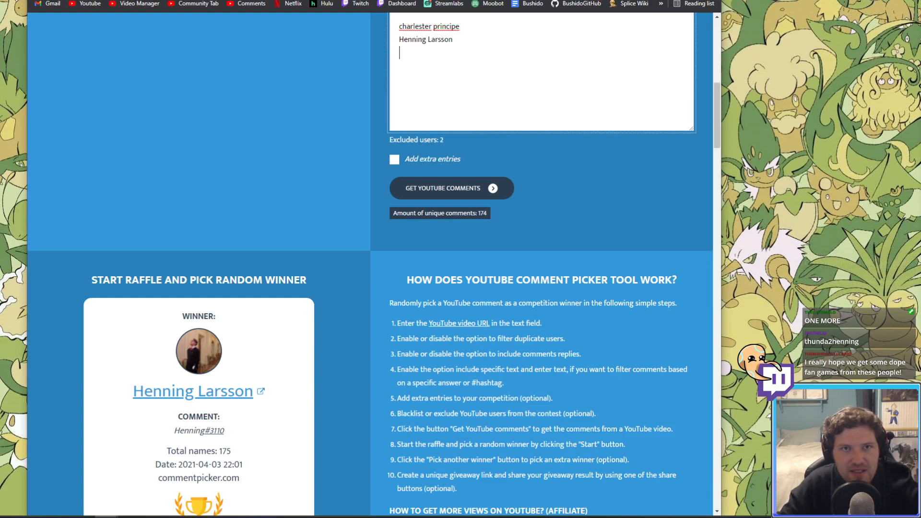
scroll("down", 3)
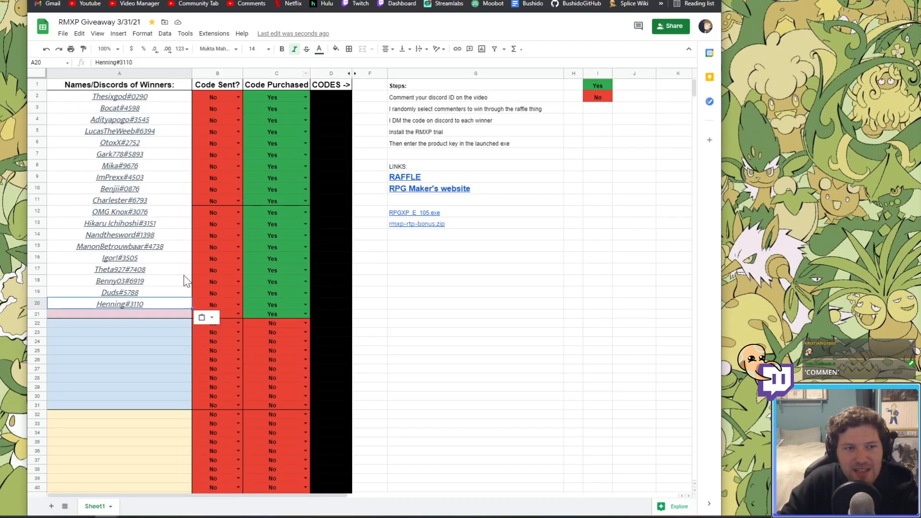
left_click(119, 313)
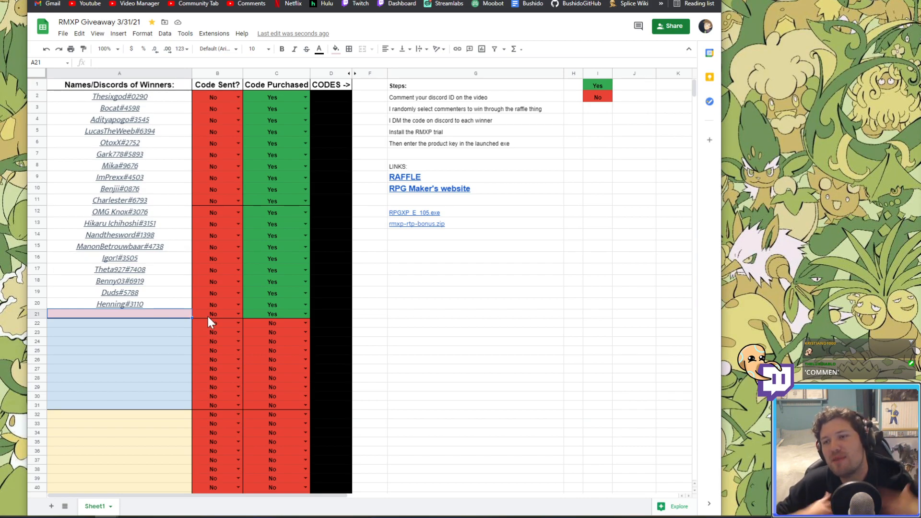
mouse_move(136, 342)
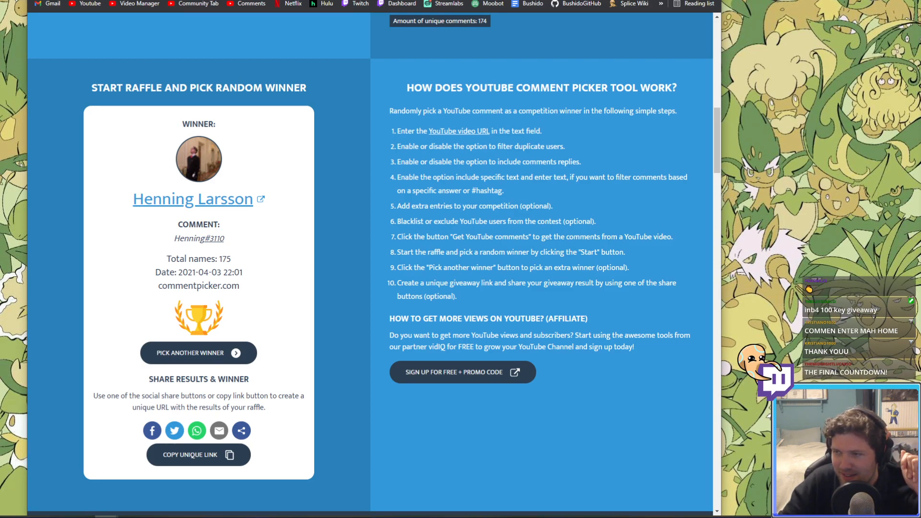
left_click(198, 353)
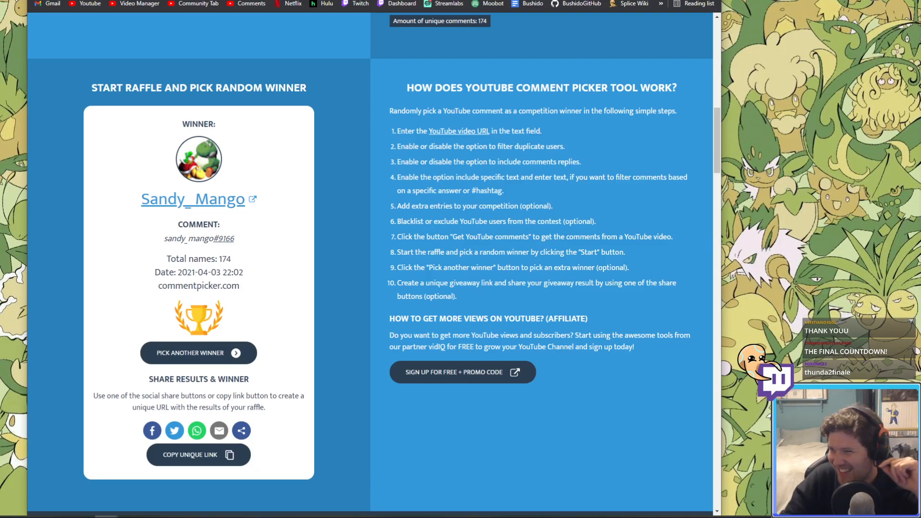
mouse_move(152, 256)
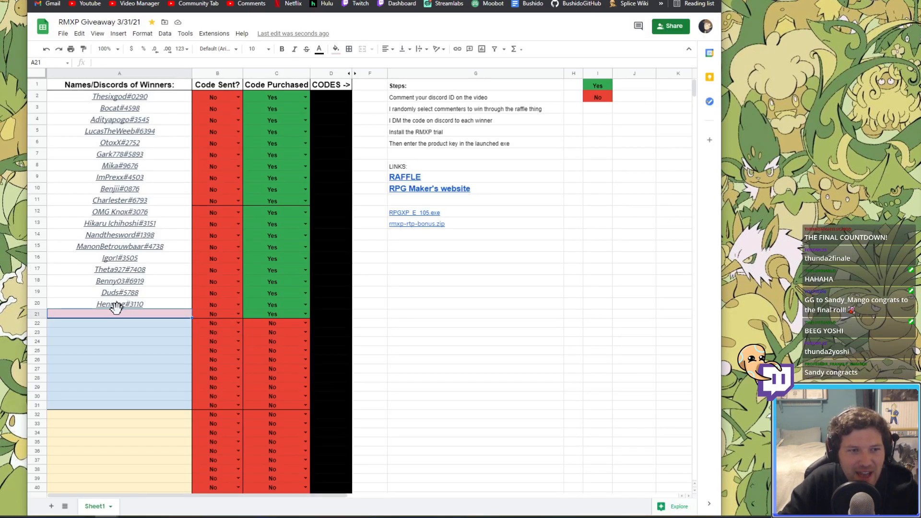
type("sandy_mango#9166")
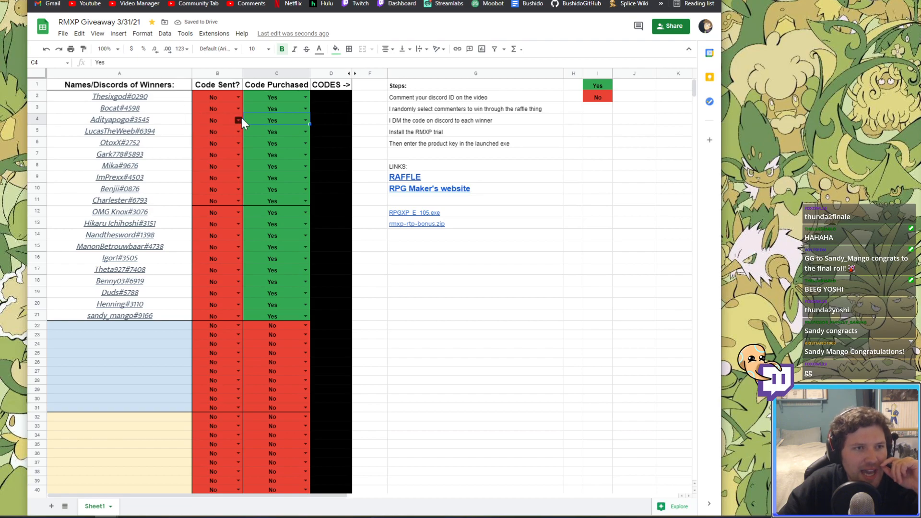
mouse_move(202, 128)
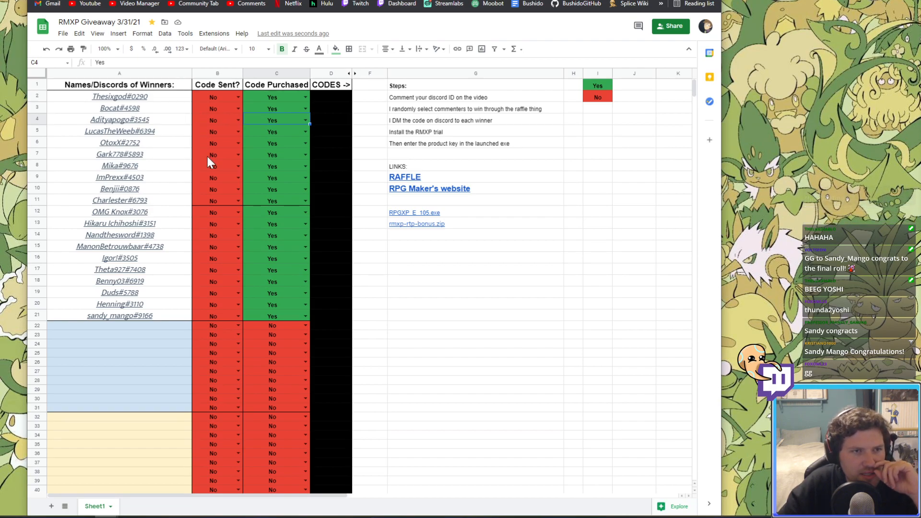
mouse_move(209, 197)
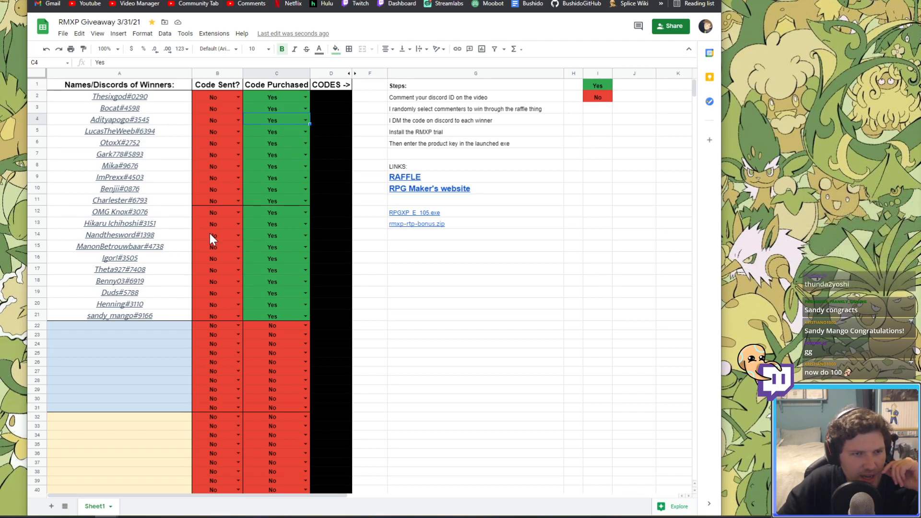
mouse_move(205, 264)
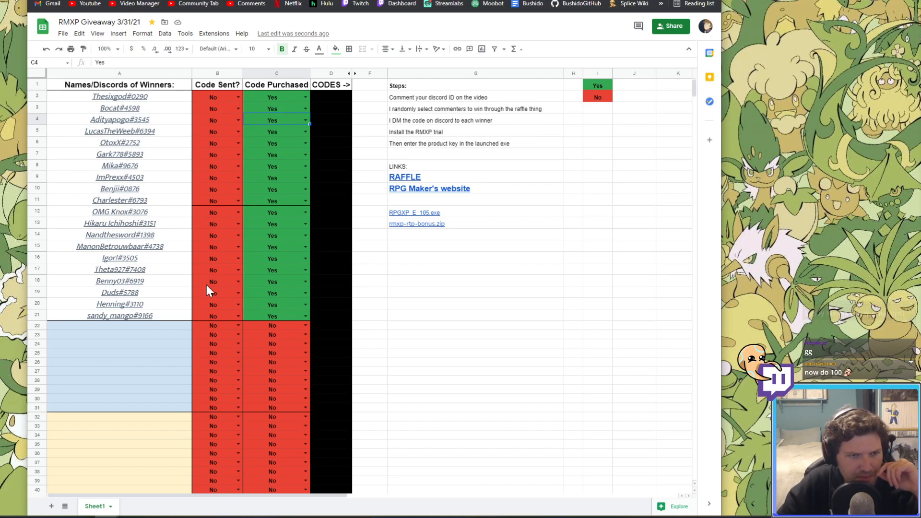
mouse_move(210, 309)
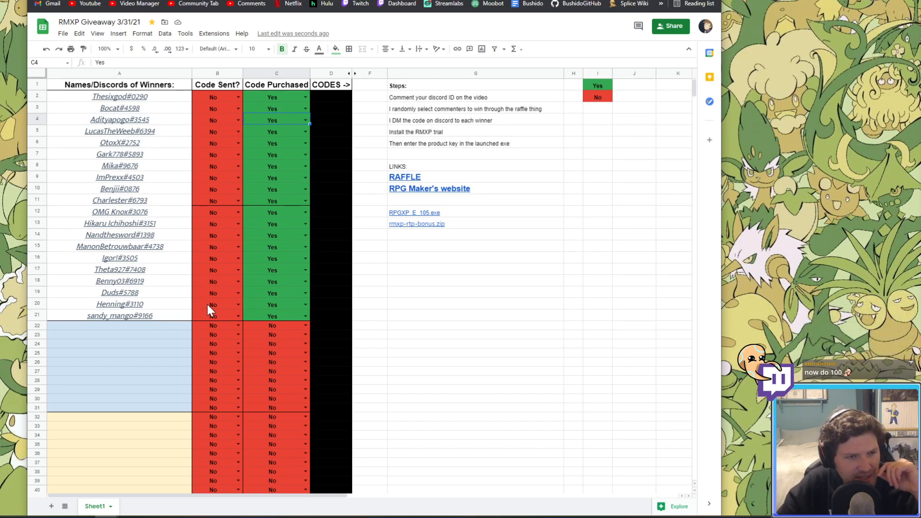